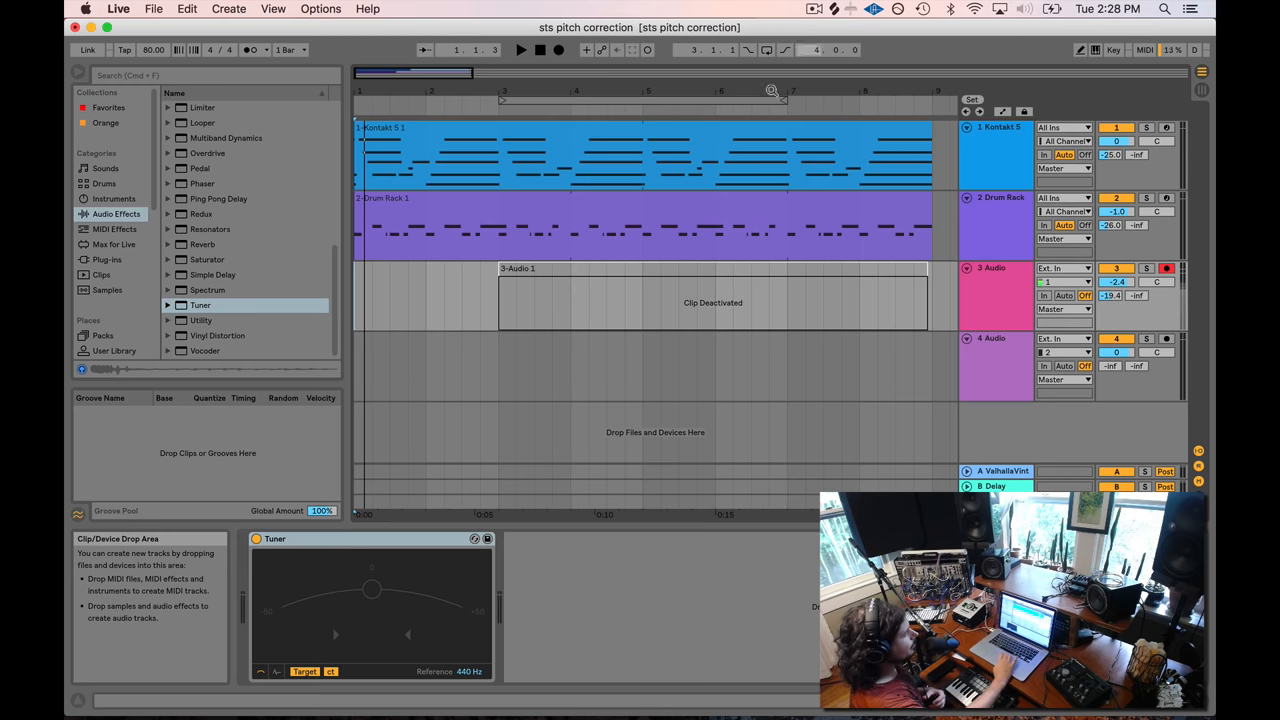
# Step: Reactivate the greyed-out 3-Audio 1 vocal clip so its waveform shows, then start playback
pyautogui.click(398, 205)
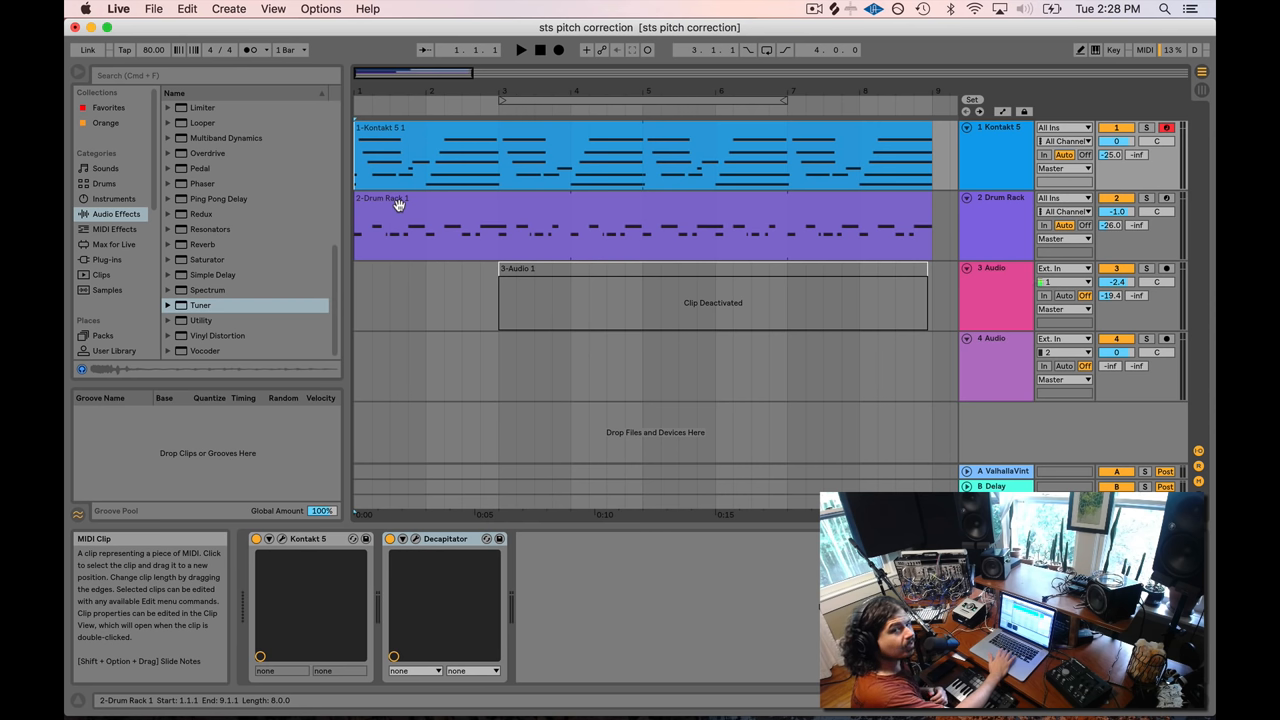
pyautogui.click(528, 270)
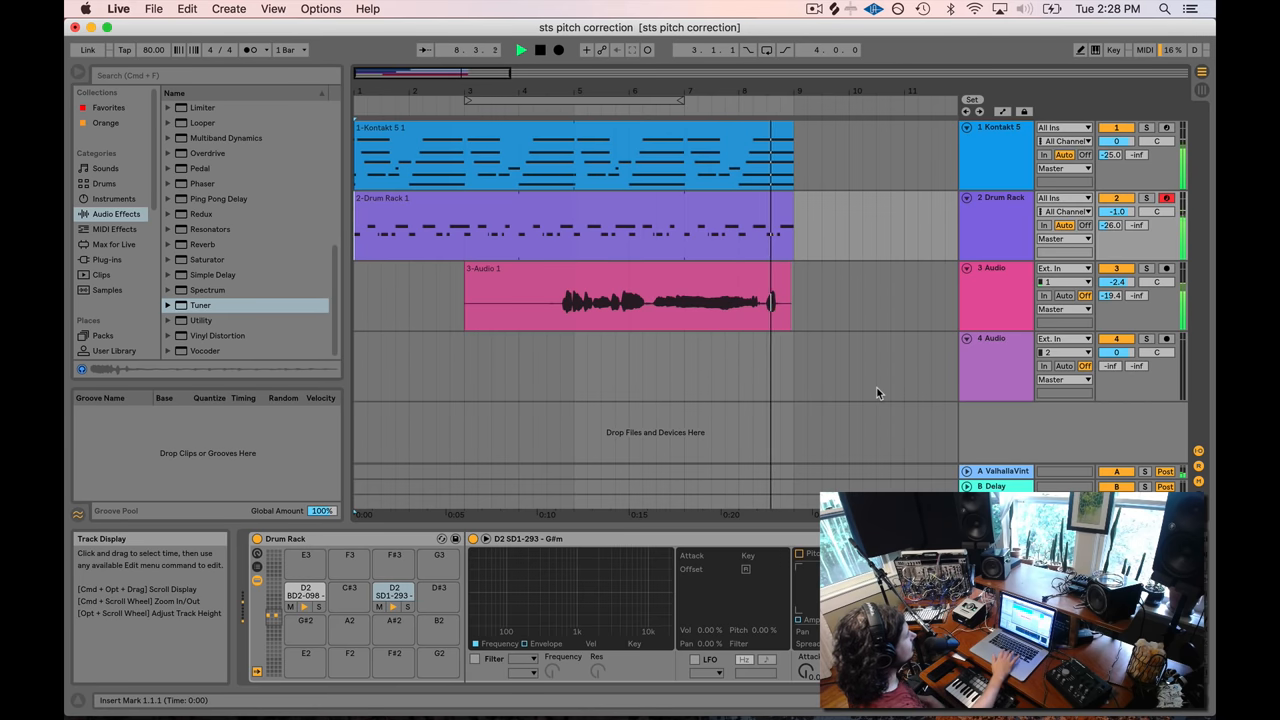
# Step: Select the 3 Audio track to display its Tuner device in Device View
pyautogui.click(995, 268)
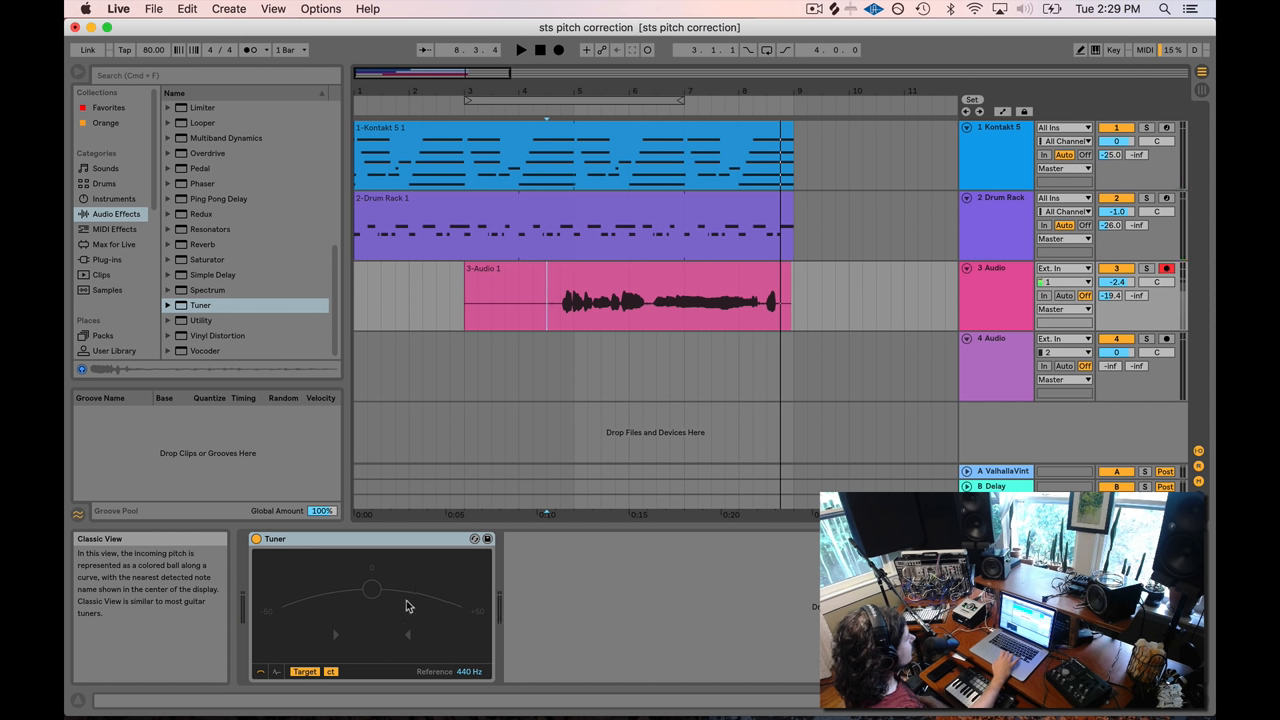
pyautogui.moveTo(268, 619)
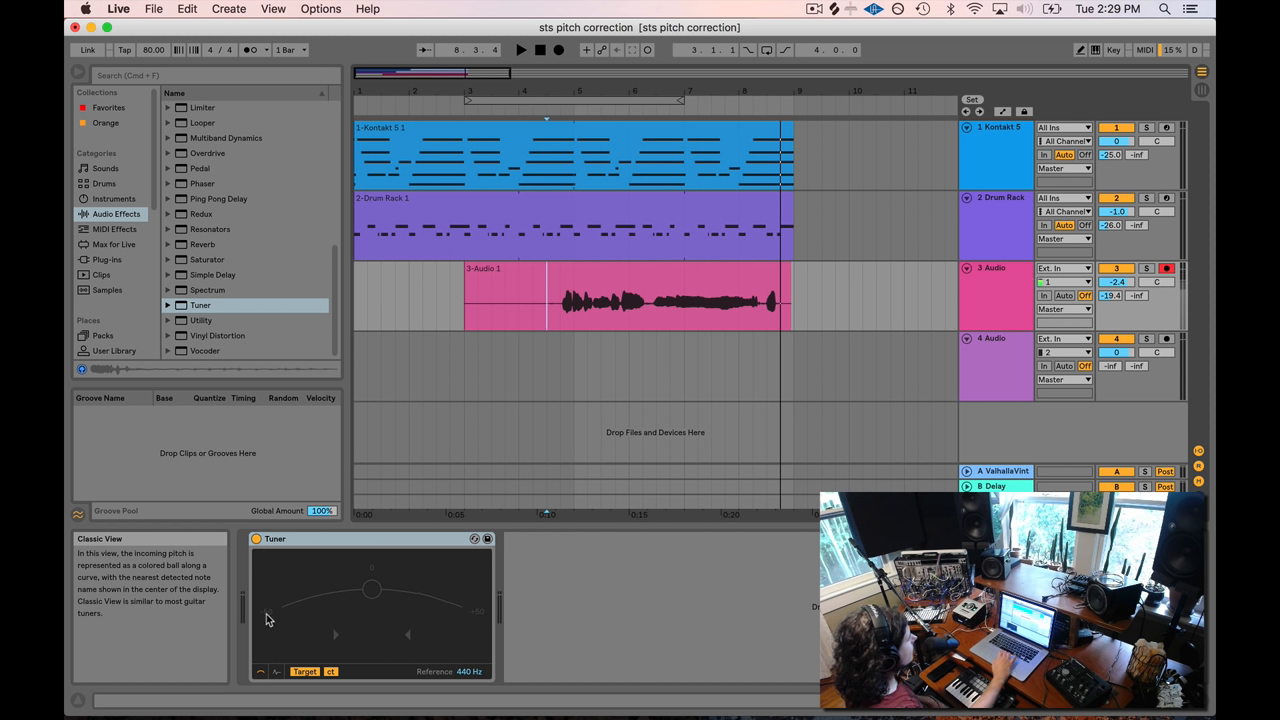
pyautogui.moveTo(477, 642)
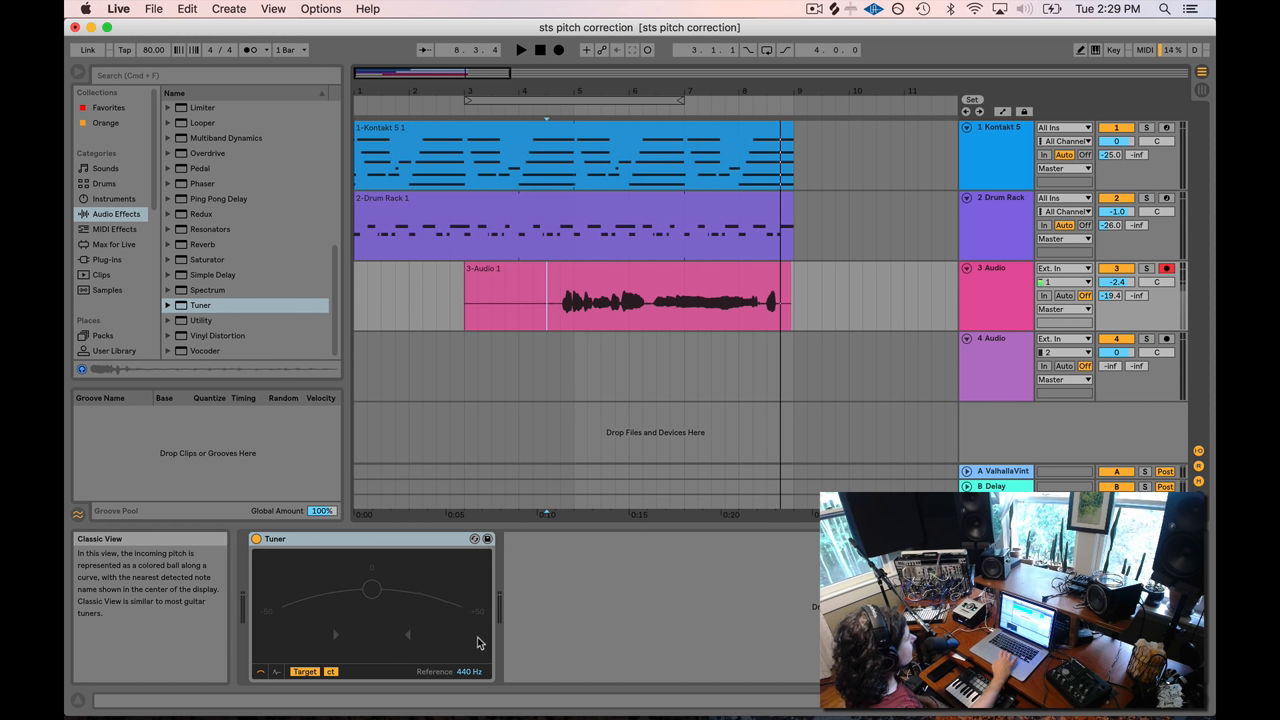
pyautogui.moveTo(370, 592)
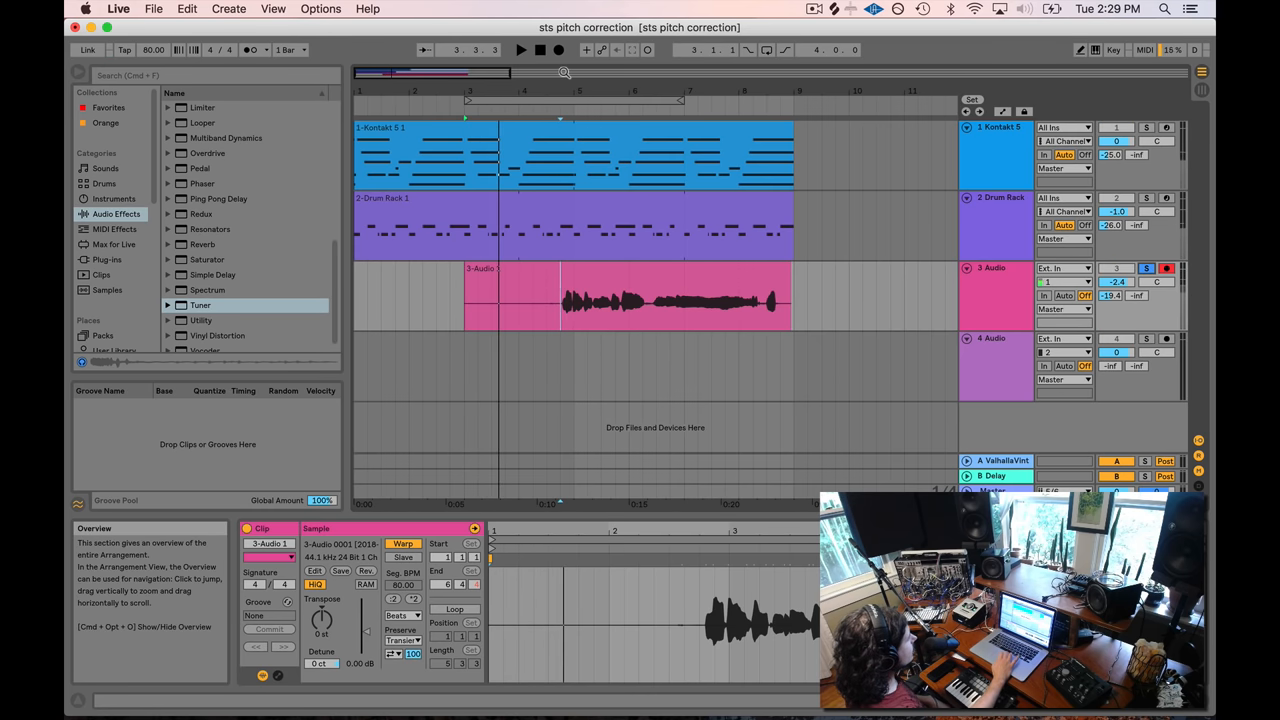
# Step: Lower the soloed vocal clip's Detune to -49 cents
pyautogui.click(625, 295)
pyautogui.write('-49')
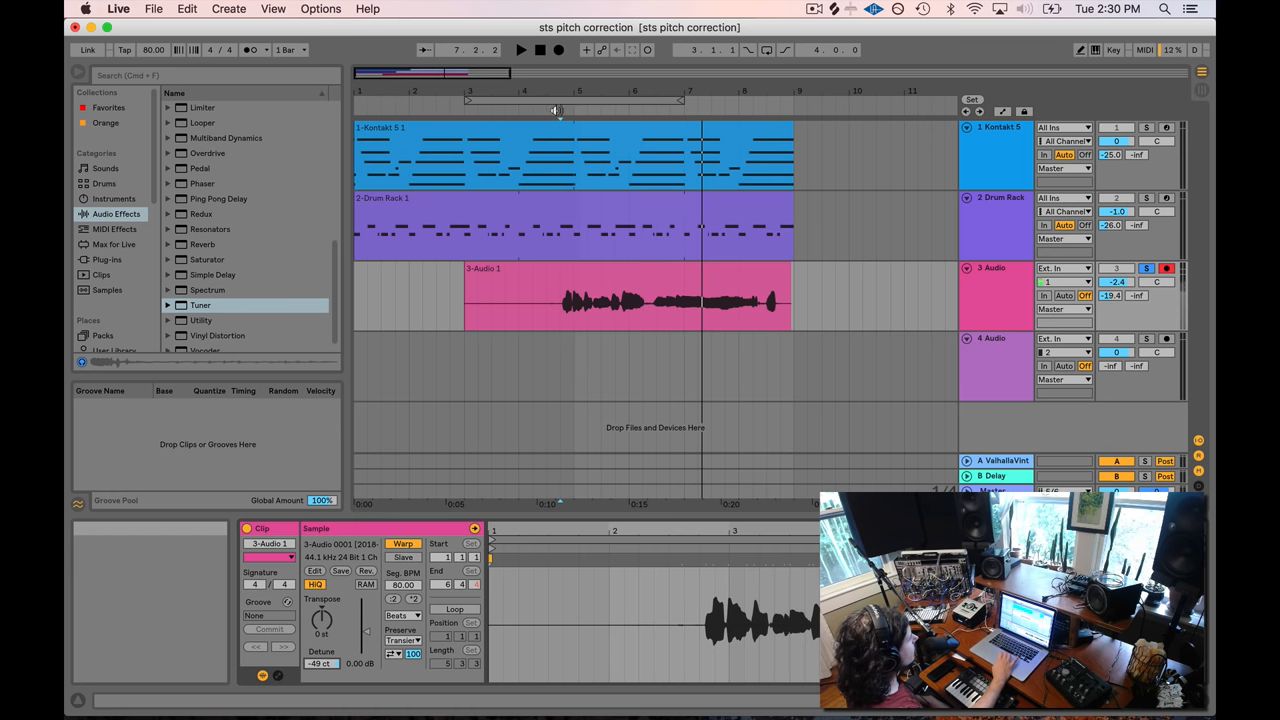
pyautogui.moveTo(557, 110)
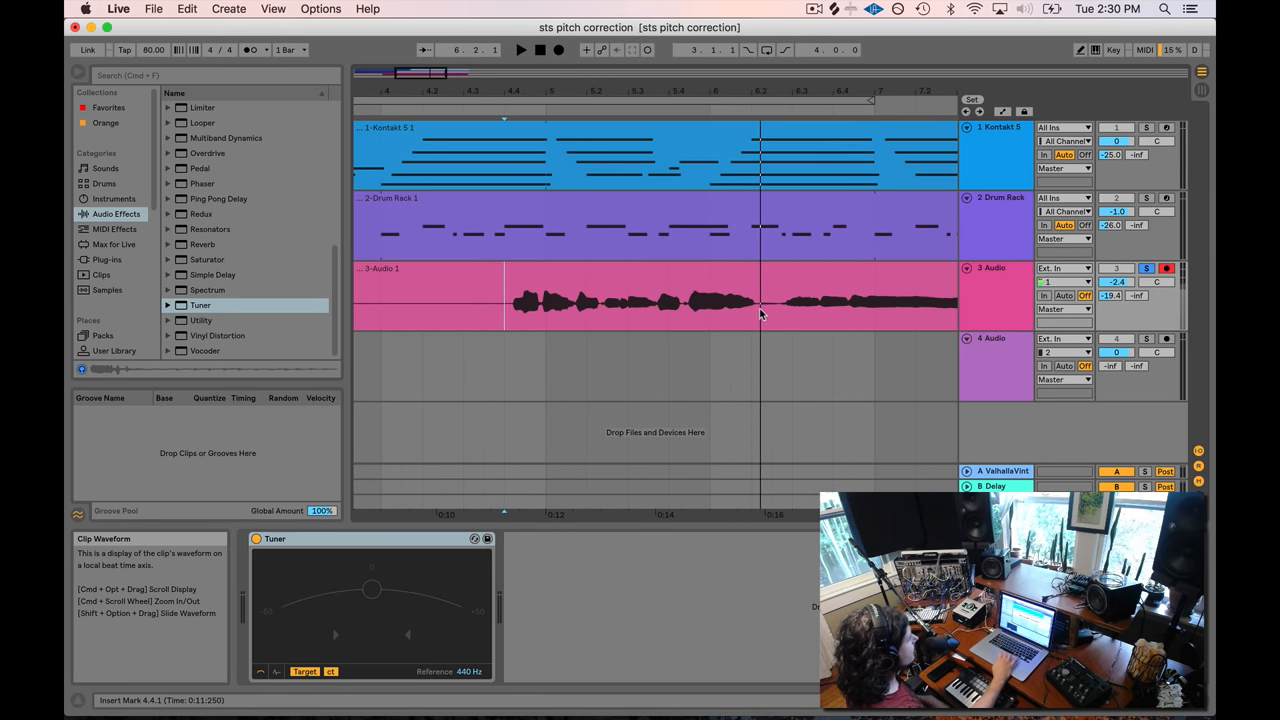
pyautogui.moveTo(478, 313)
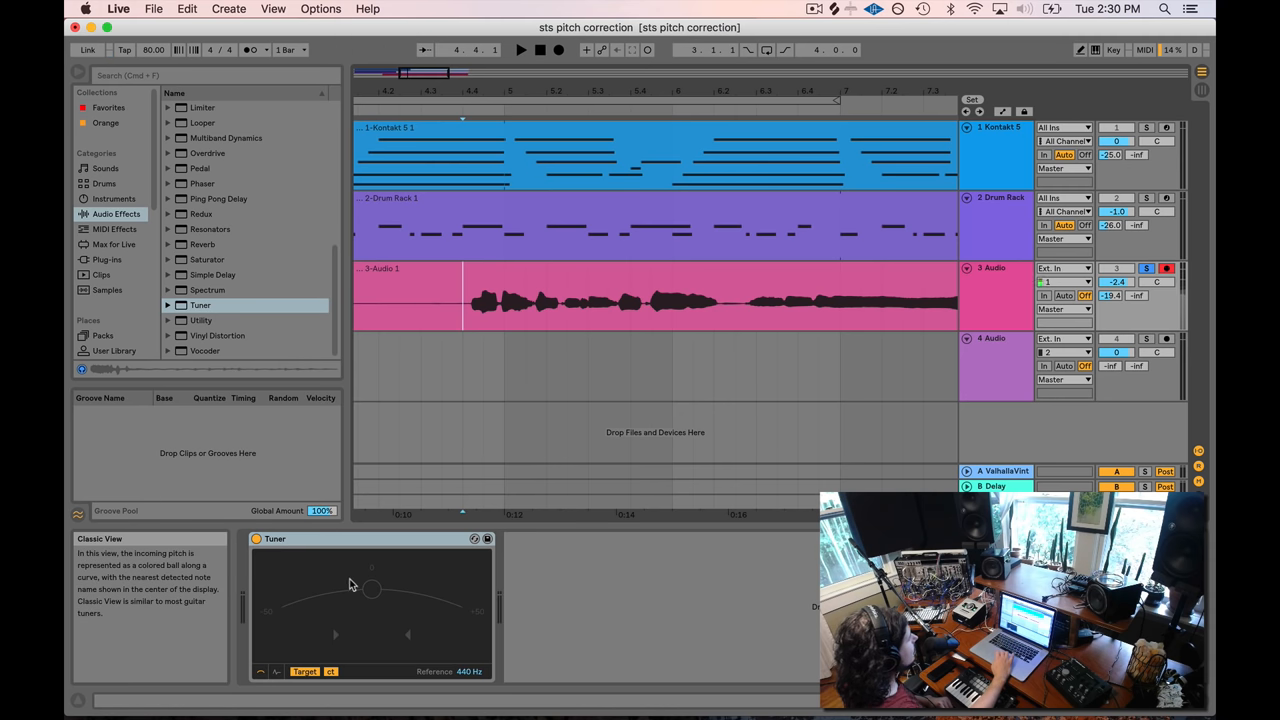
pyautogui.moveTo(332, 602)
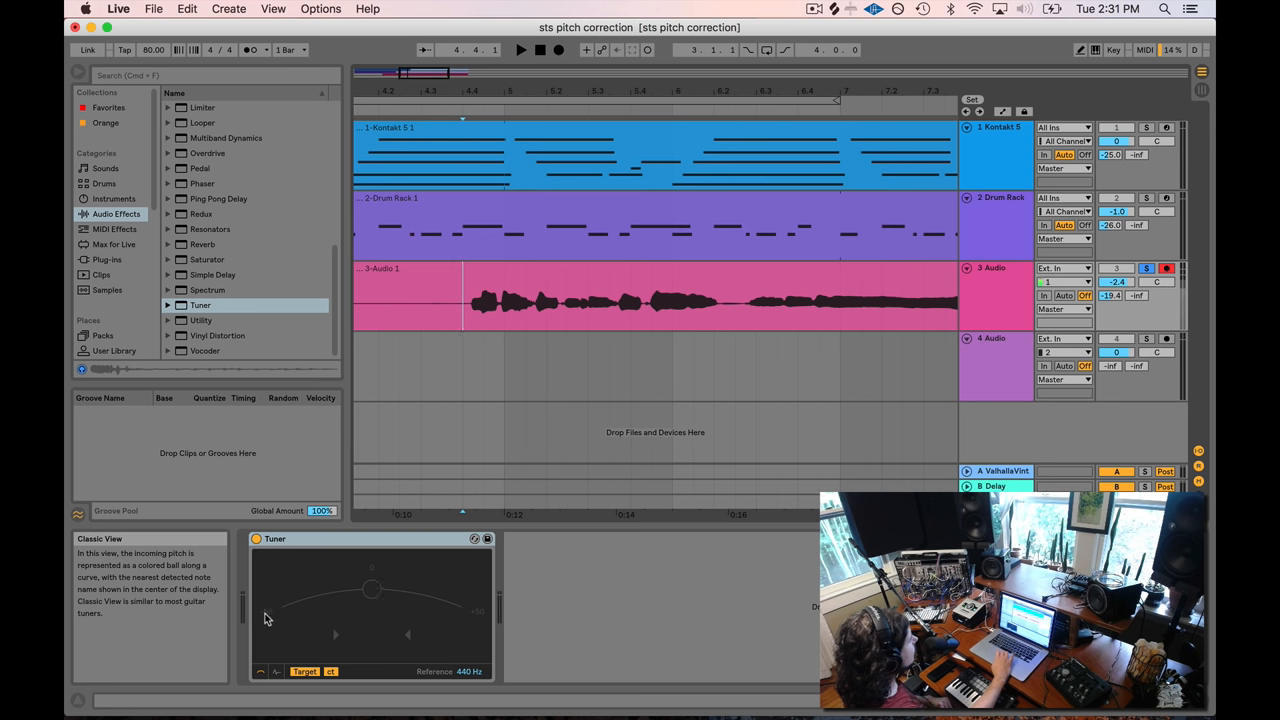
pyautogui.moveTo(282, 615)
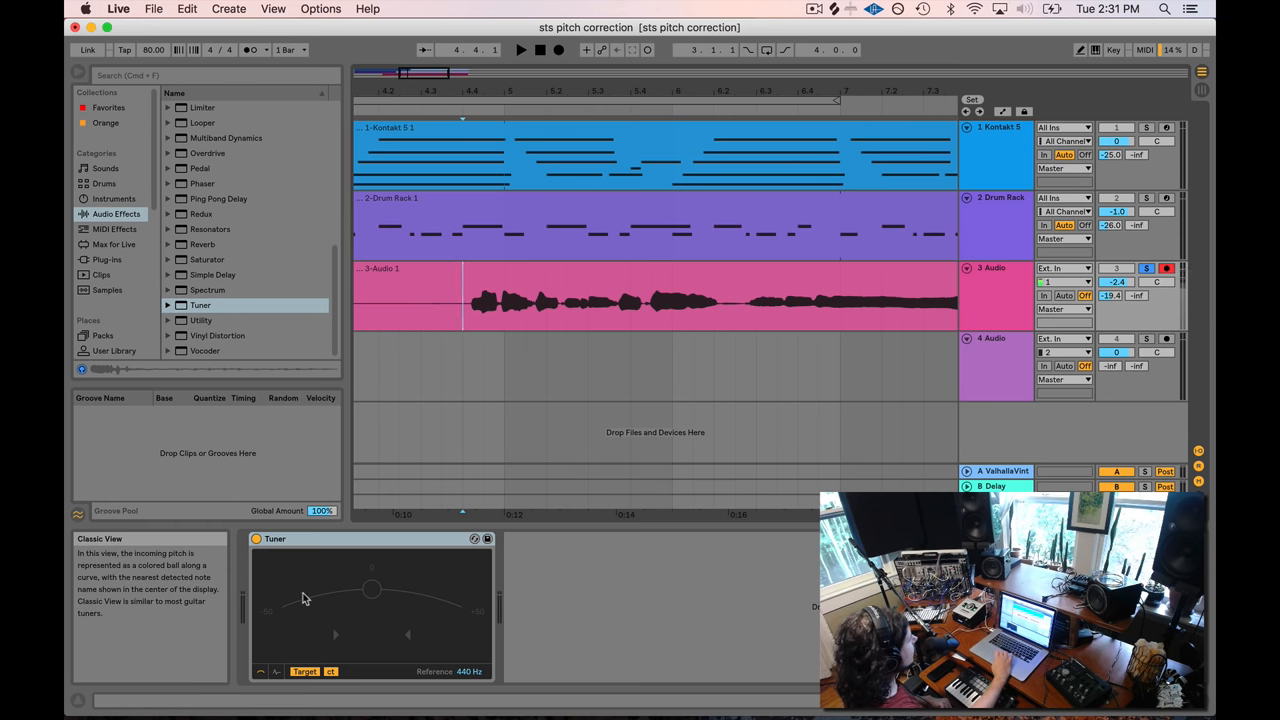
pyautogui.moveTo(343, 585)
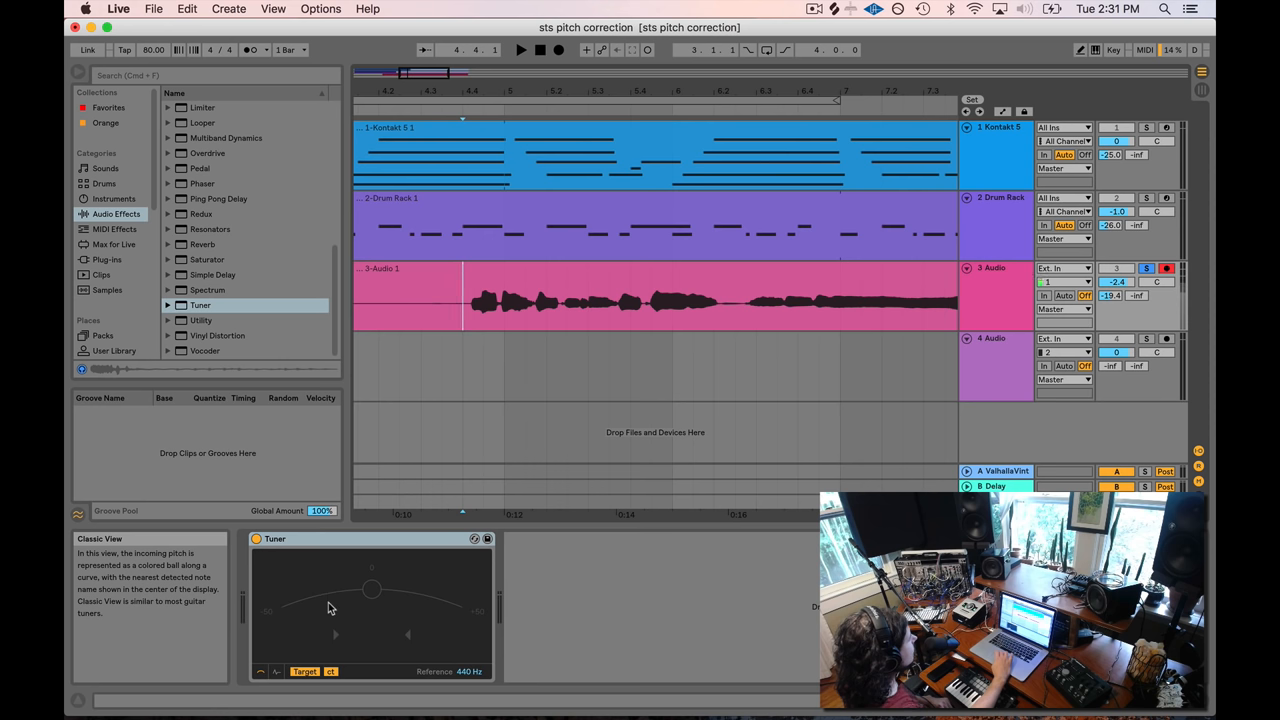
pyautogui.moveTo(285, 628)
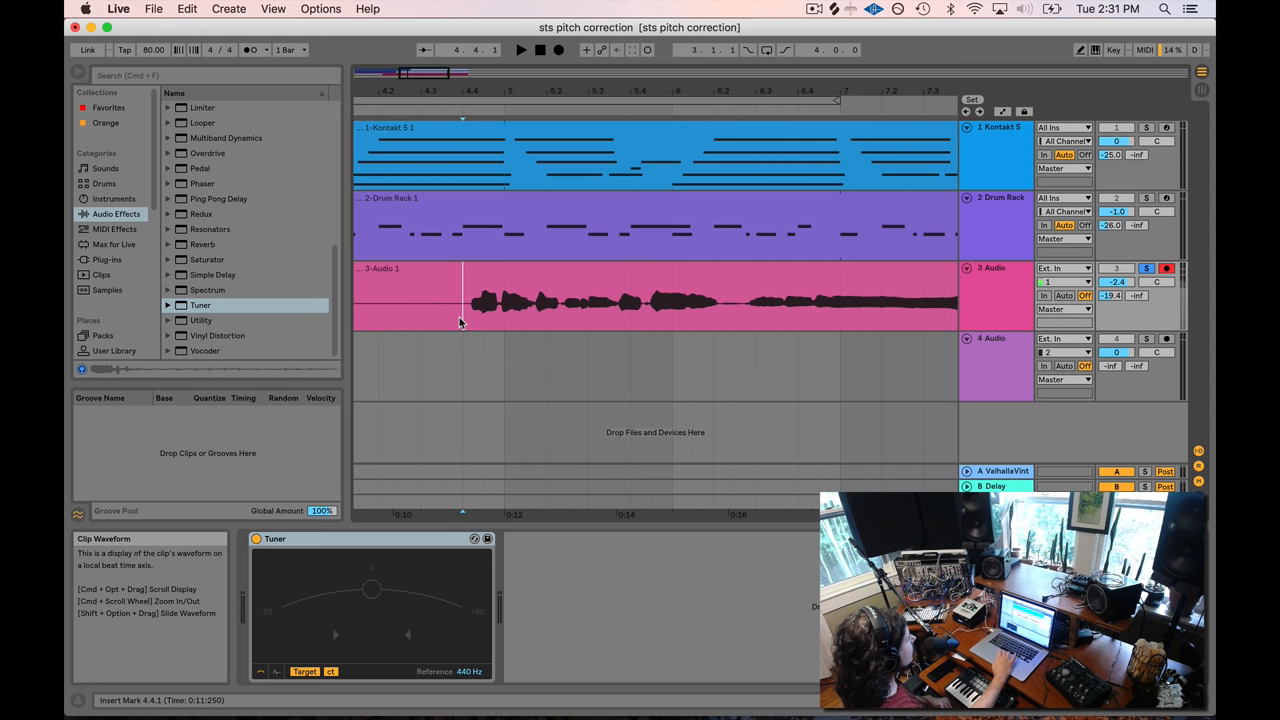
# Step: Mark a one-beat time selection around the first vocal syllable at 4.4.1
pyautogui.rightClick(475, 295)
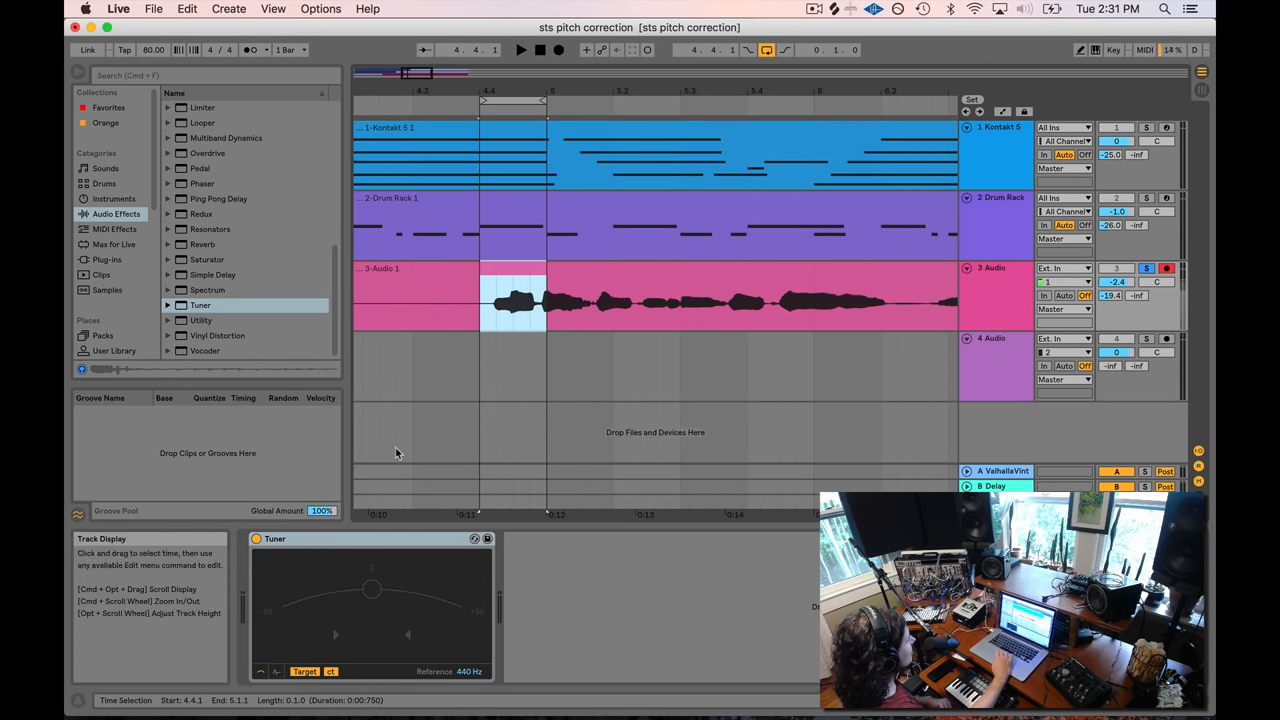
pyautogui.click(520, 300)
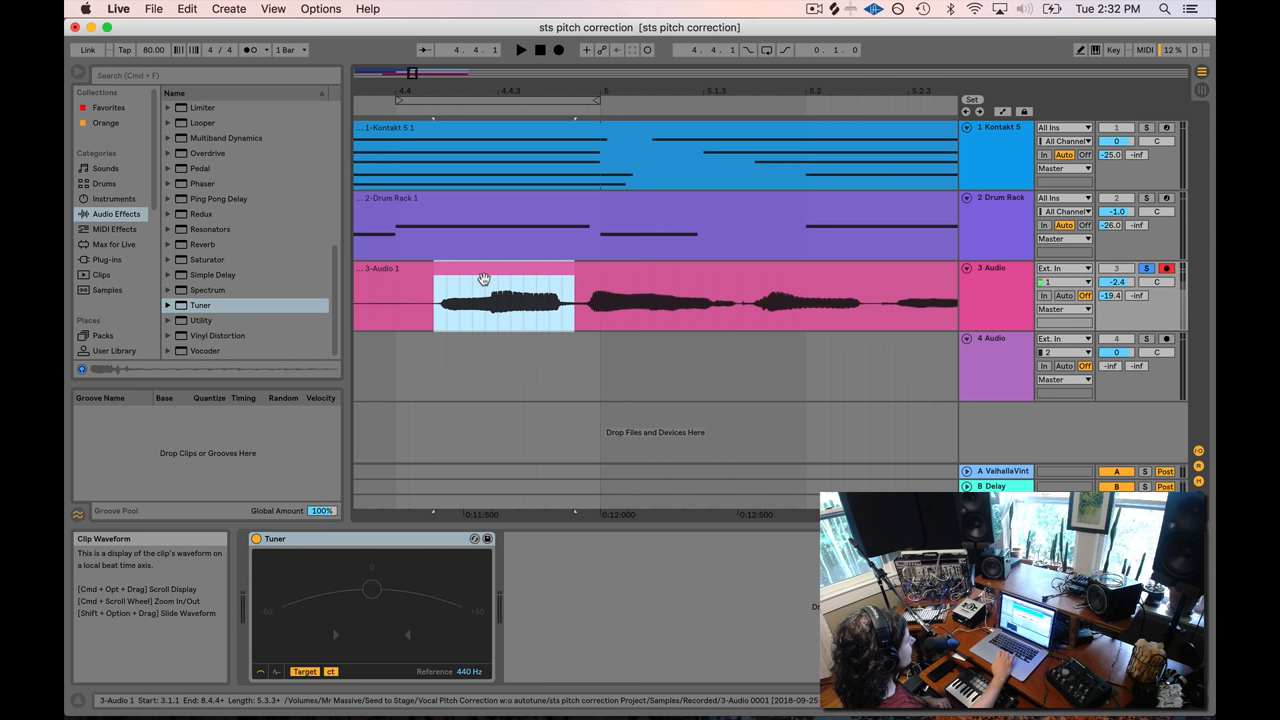
# Step: Split the vocal clip around the marked stretch and open the middle piece's settings at 0 ct
pyautogui.click(484, 298)
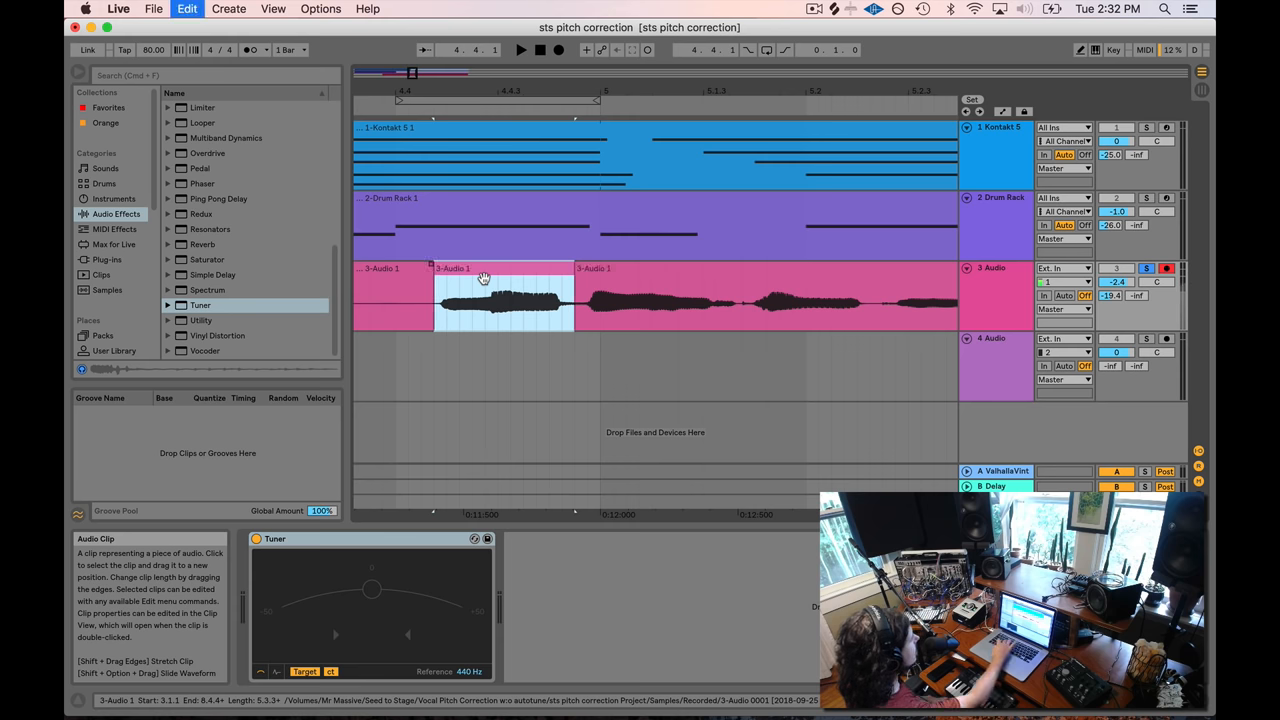
pyautogui.doubleClick(503, 298)
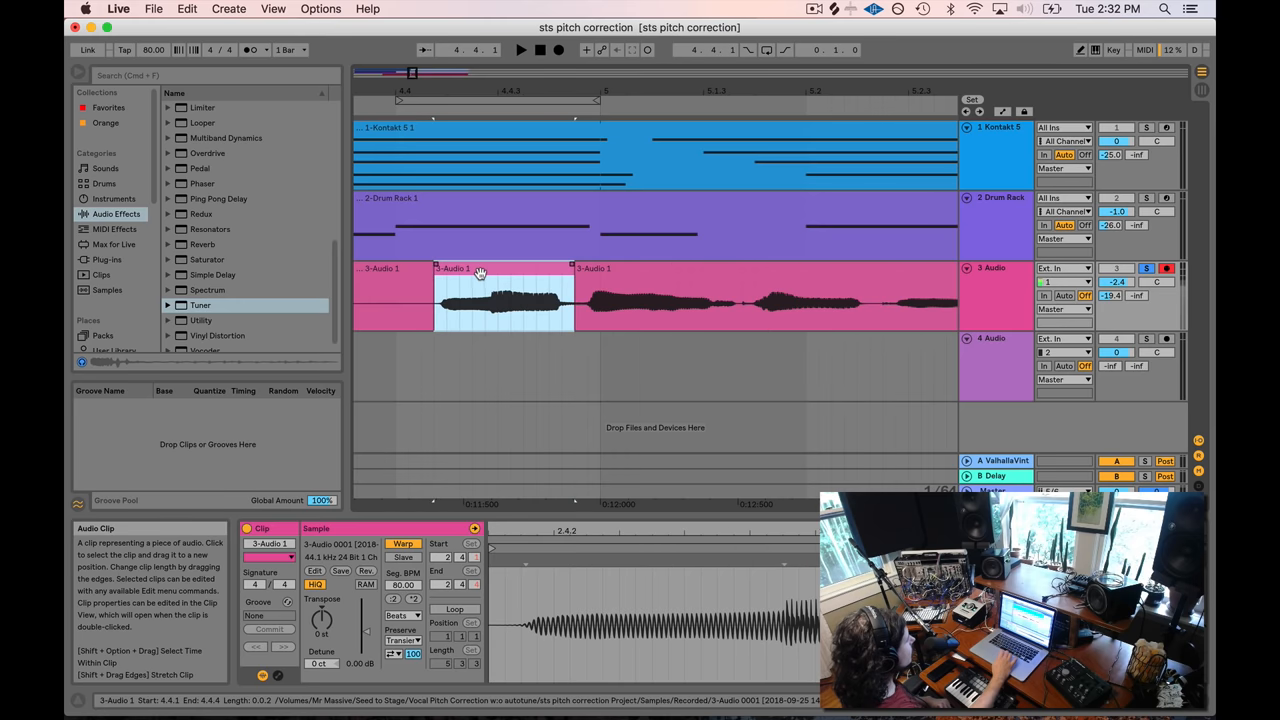
pyautogui.click(500, 295)
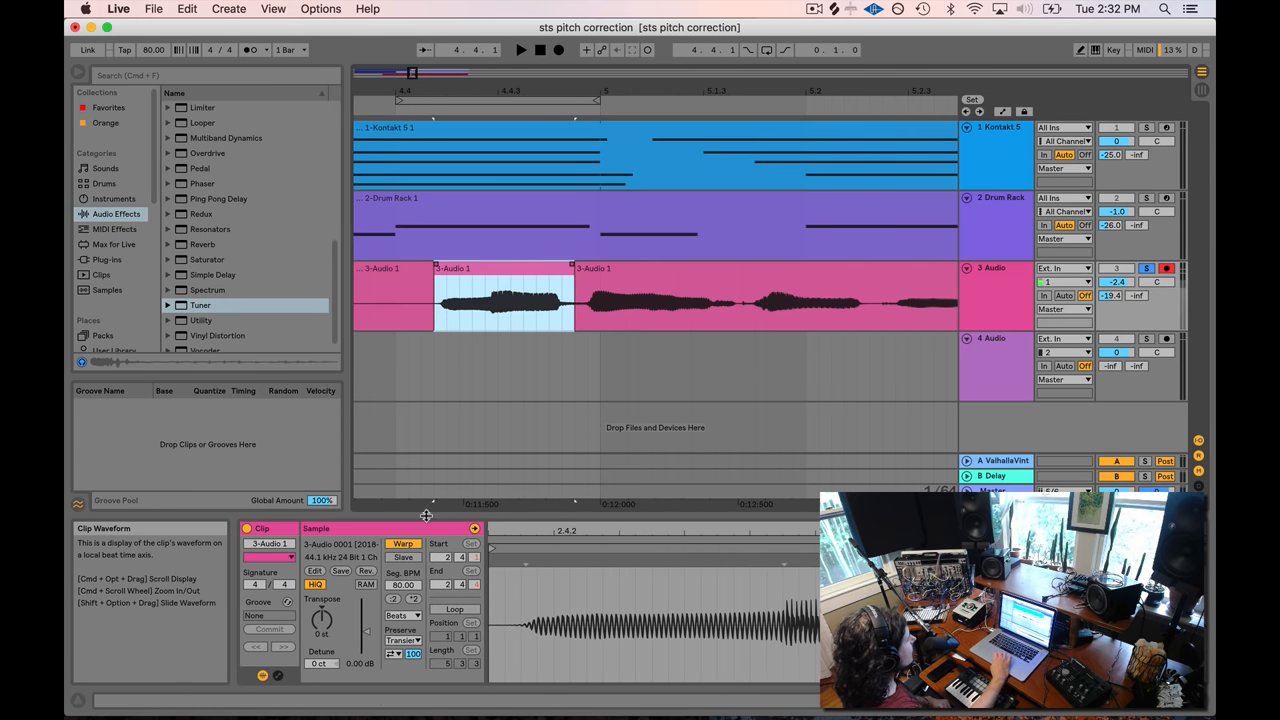
pyautogui.click(503, 296)
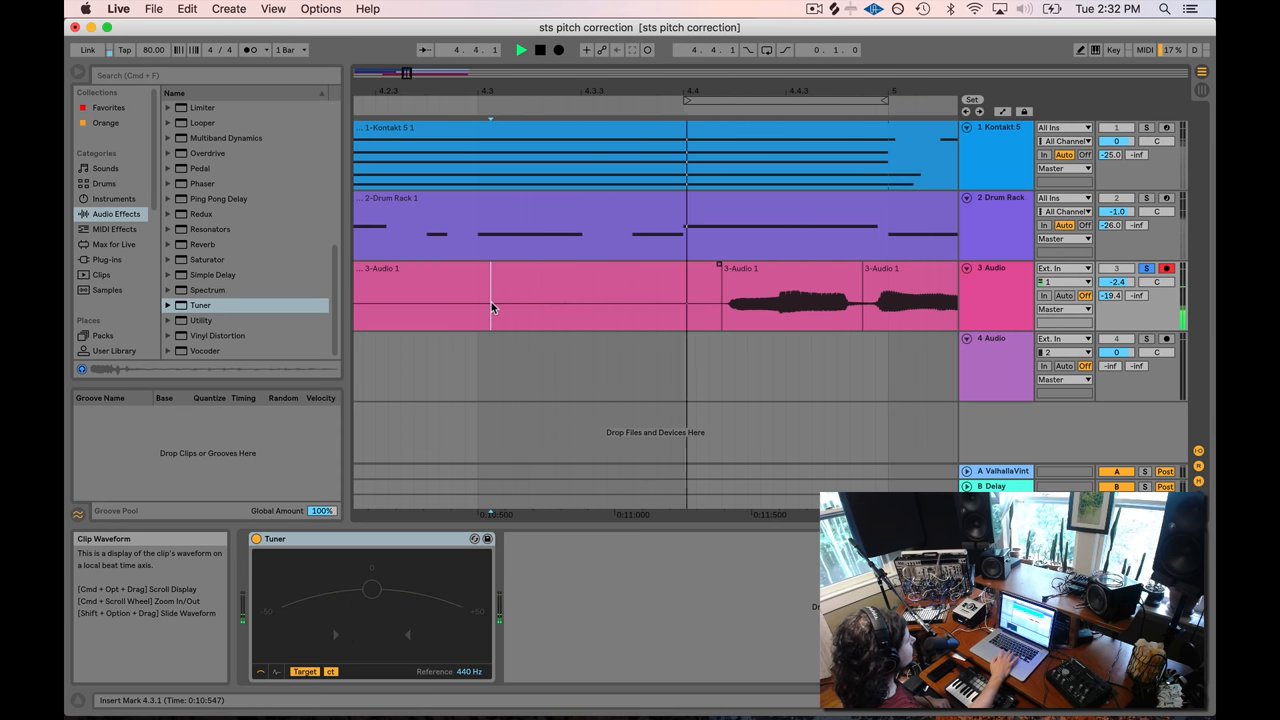
# Step: Place the play position before the middle slice and select it, showing its 15-cent detune
pyautogui.click(594, 295)
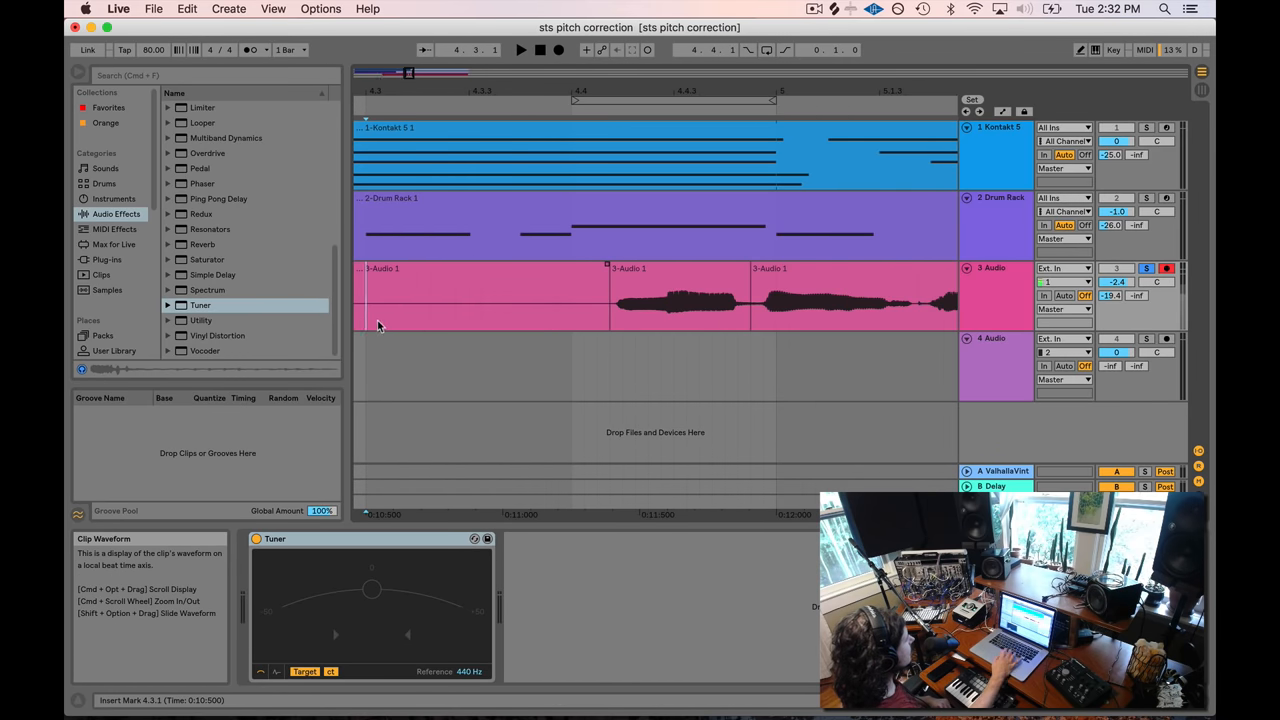
pyautogui.click(520, 50)
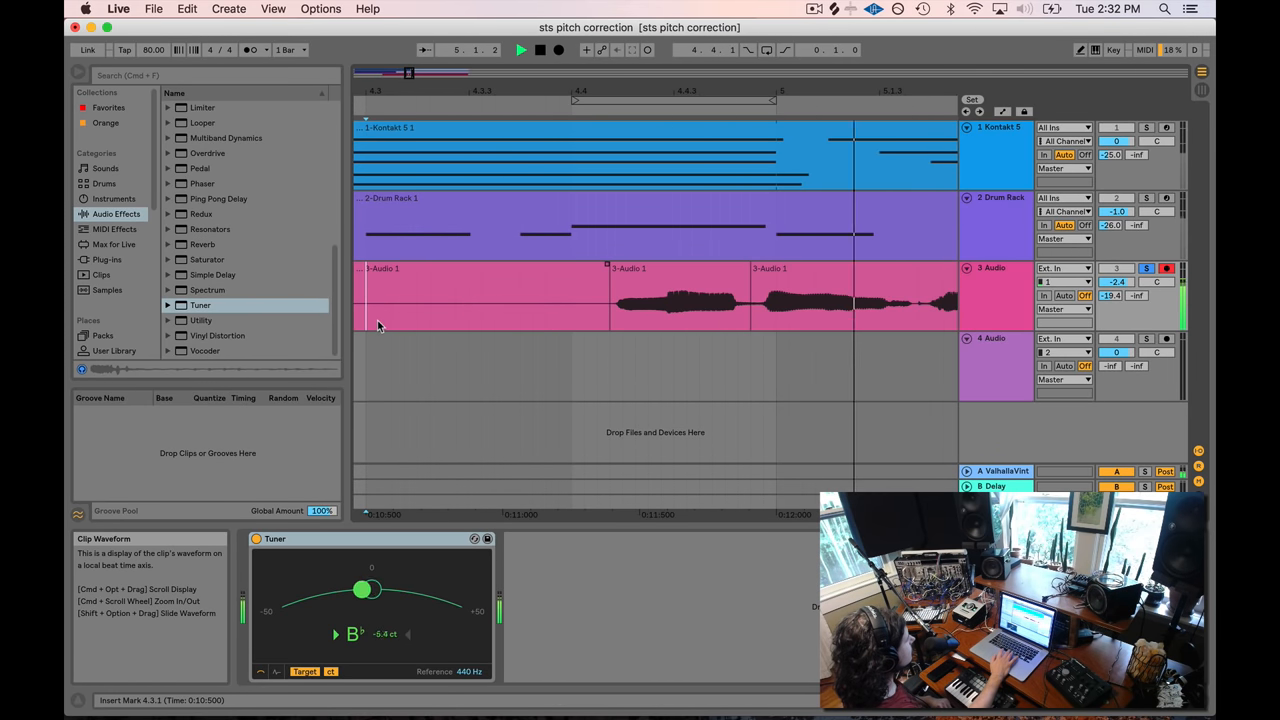
pyautogui.click(680, 298)
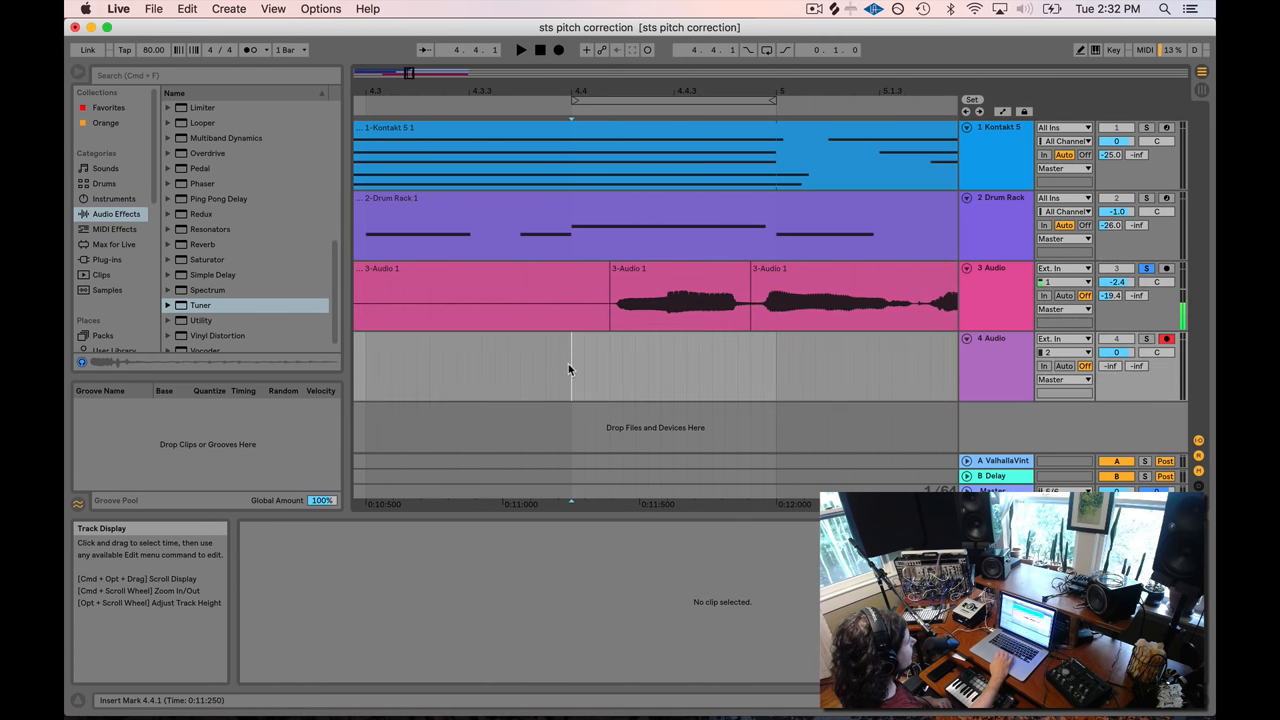
pyautogui.click(680, 295)
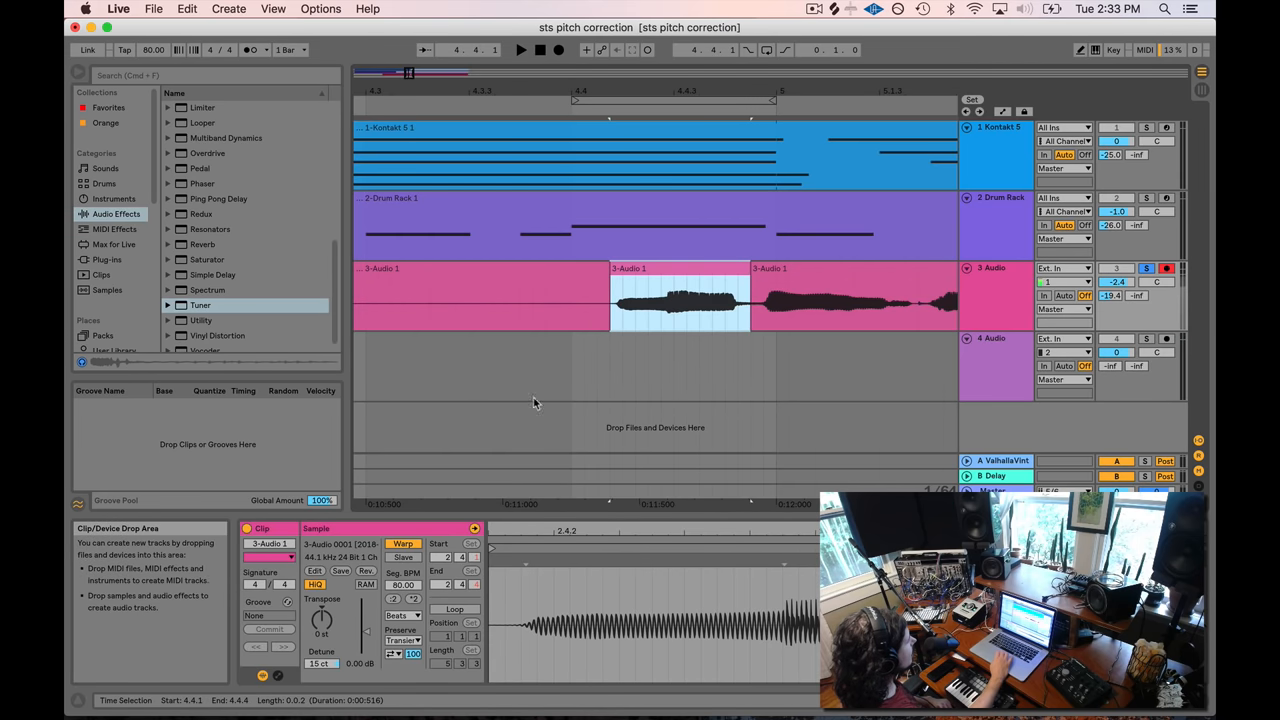
pyautogui.moveTo(713, 255)
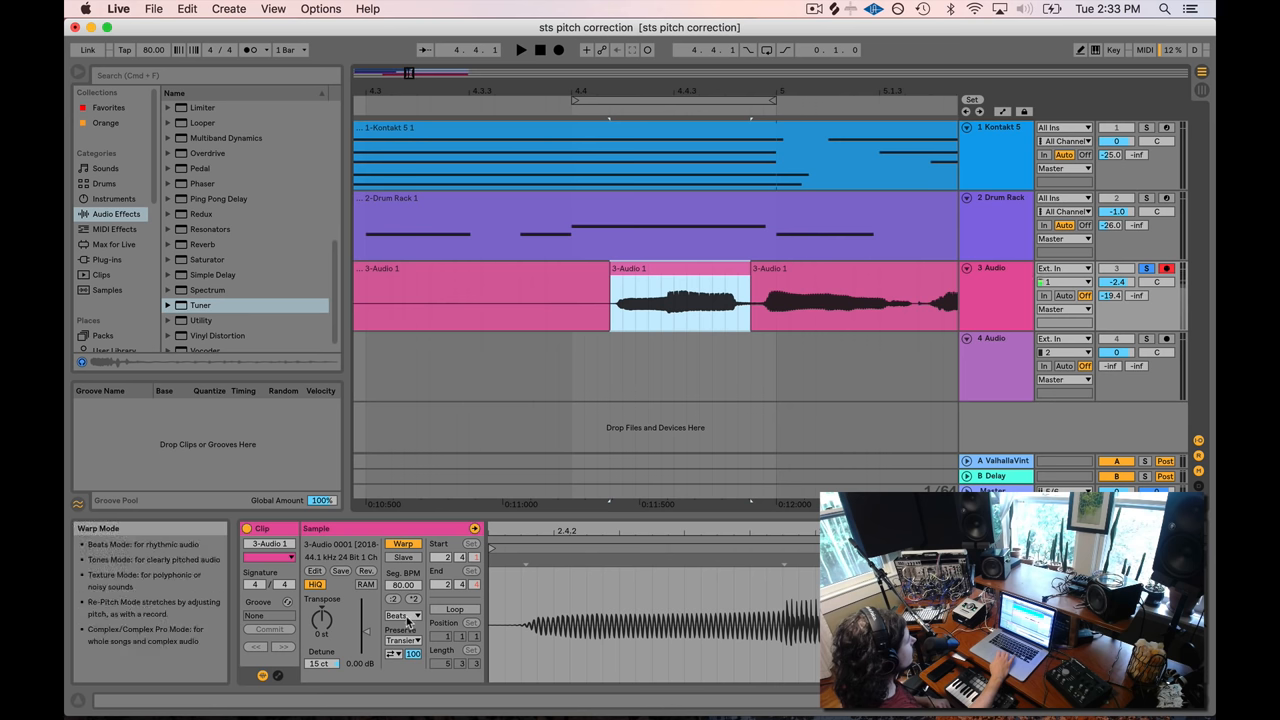
# Step: Change the middle slice's warp mode from Beats to Tones, then to Complex
pyautogui.click(400, 615)
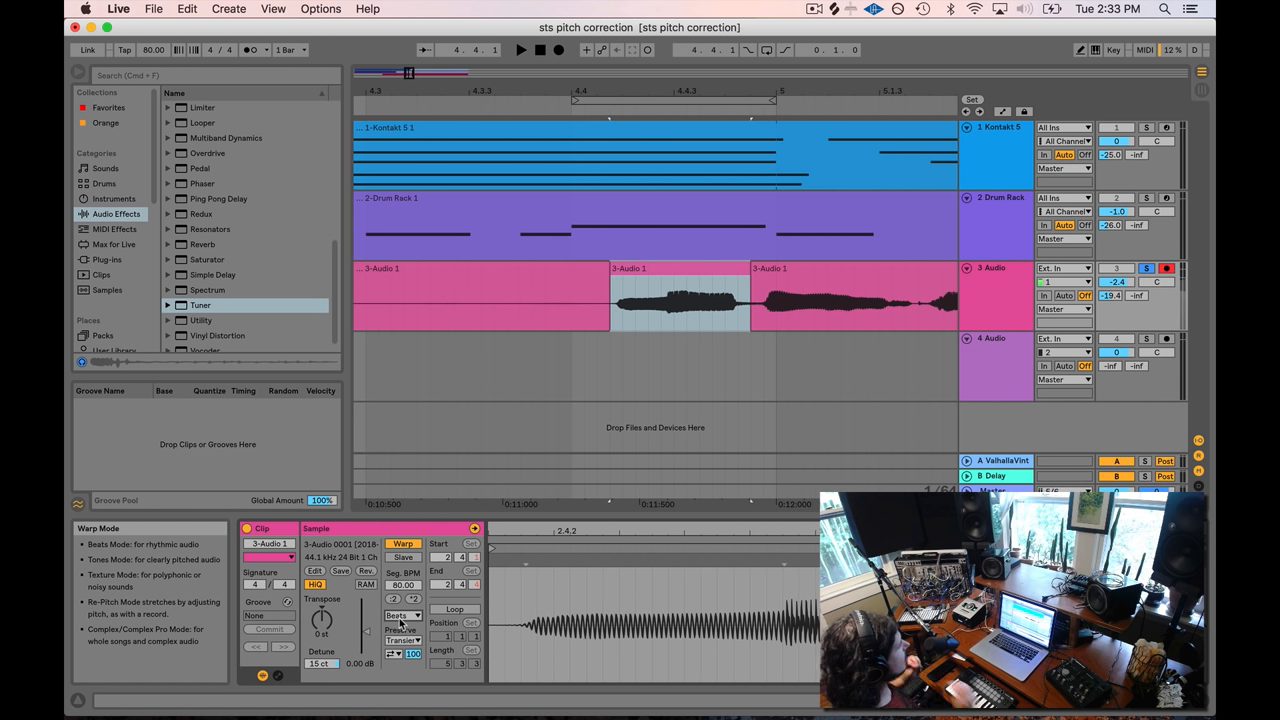
pyautogui.click(403, 615)
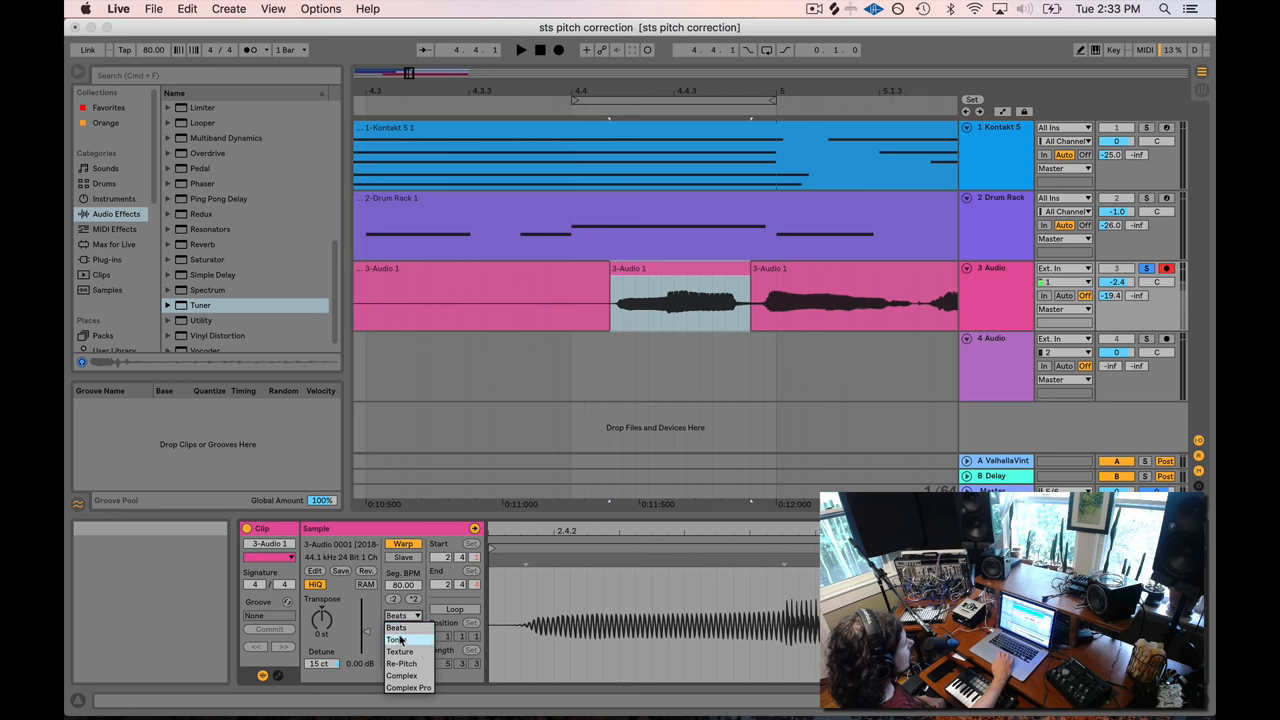
pyautogui.click(398, 639)
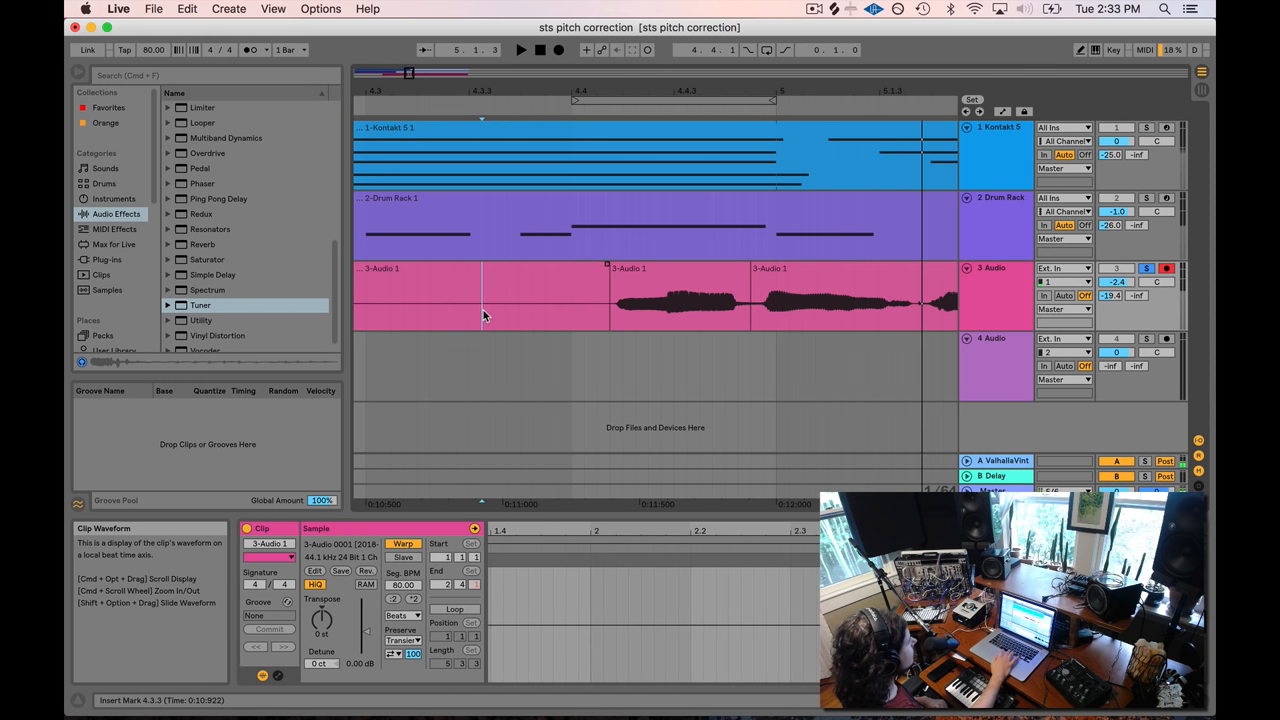
pyautogui.click(680, 300)
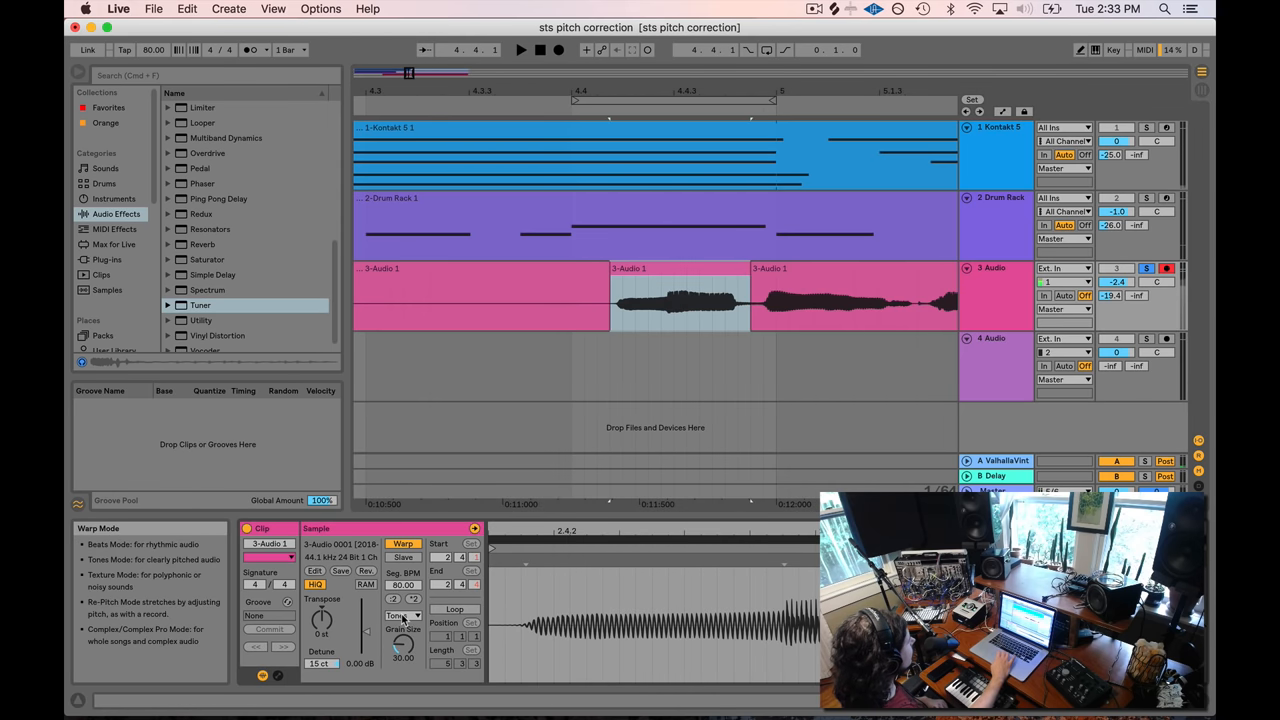
pyautogui.click(403, 615)
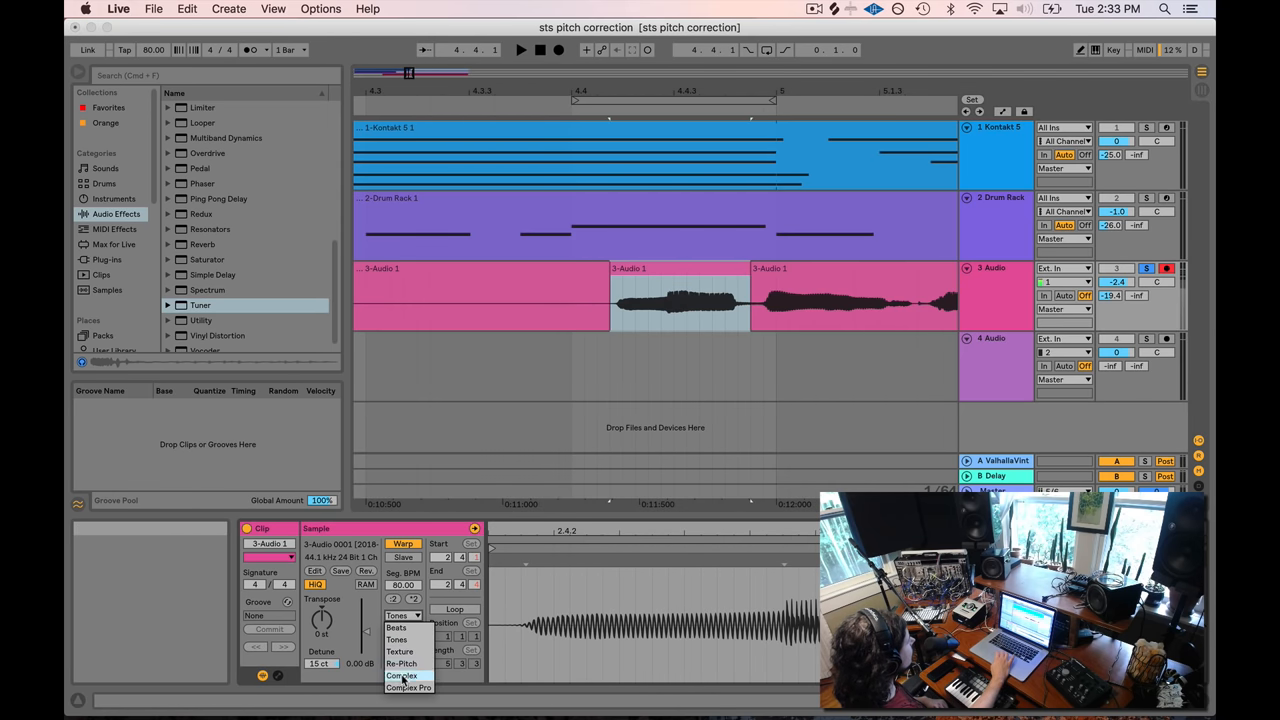
pyautogui.click(400, 675)
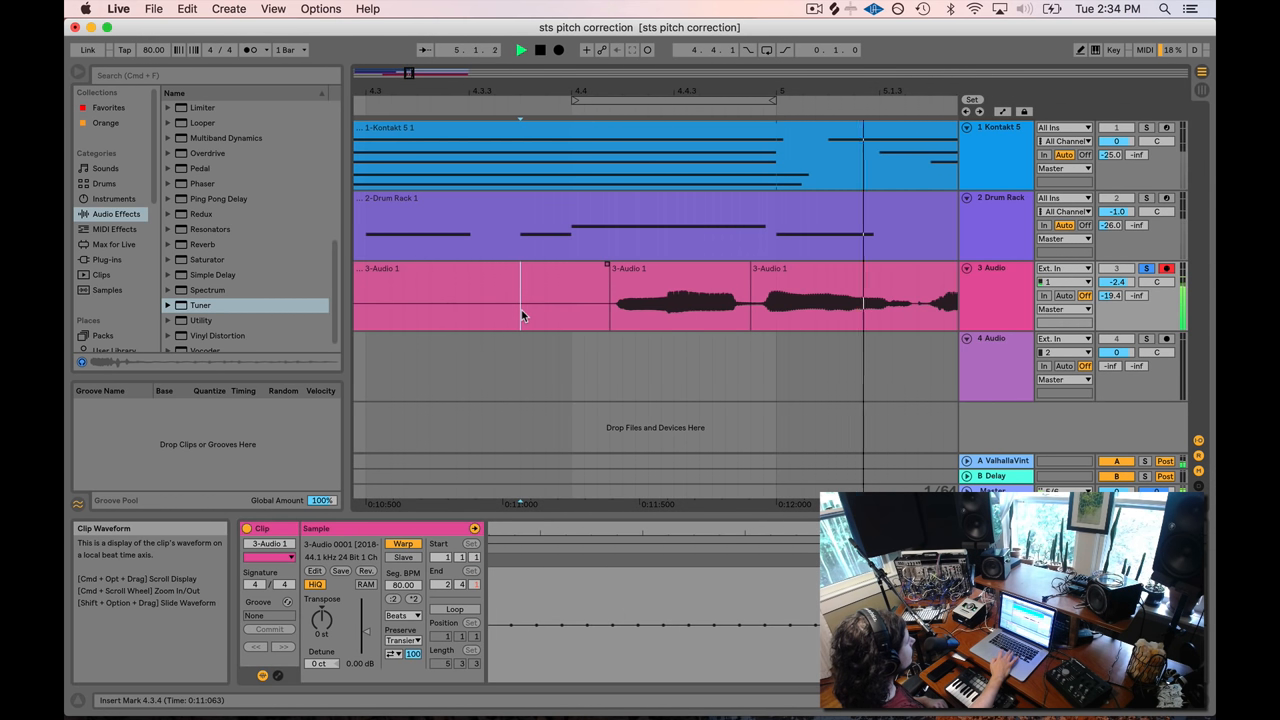
# Step: Move playback ahead of the slice and show the 3 Audio track's Tuner again
pyautogui.click(539, 50)
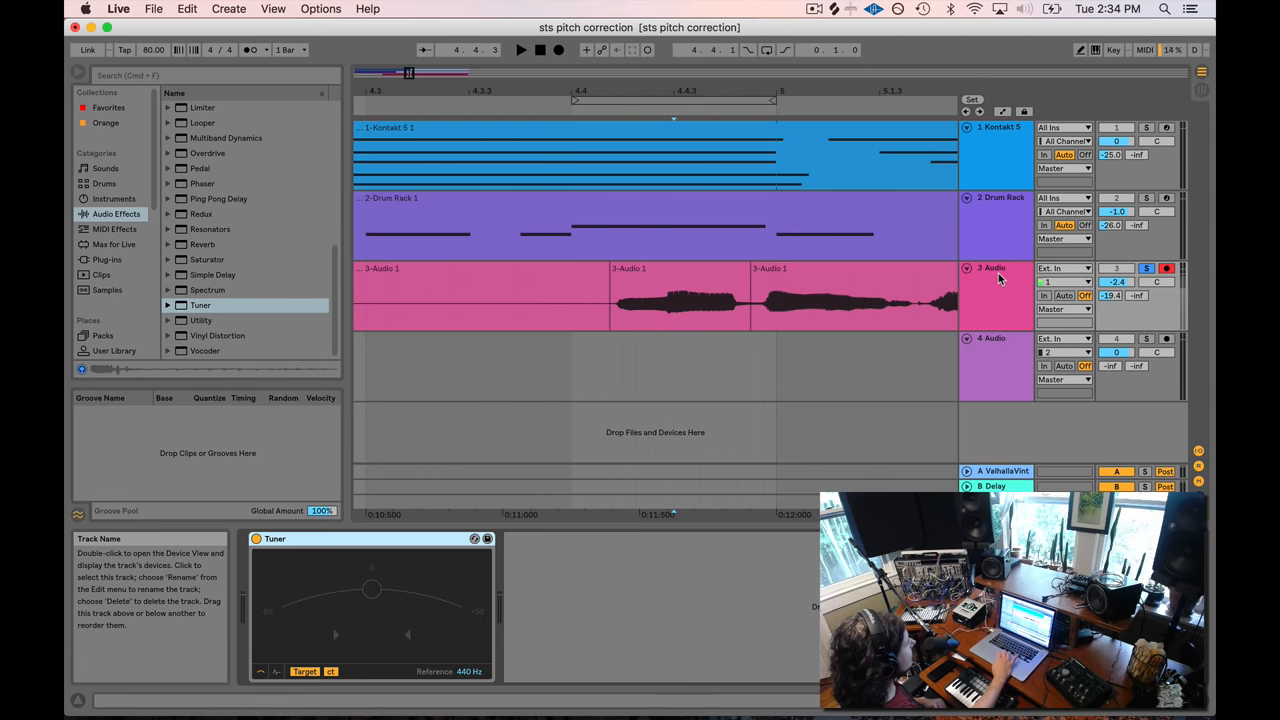
pyautogui.click(455, 300)
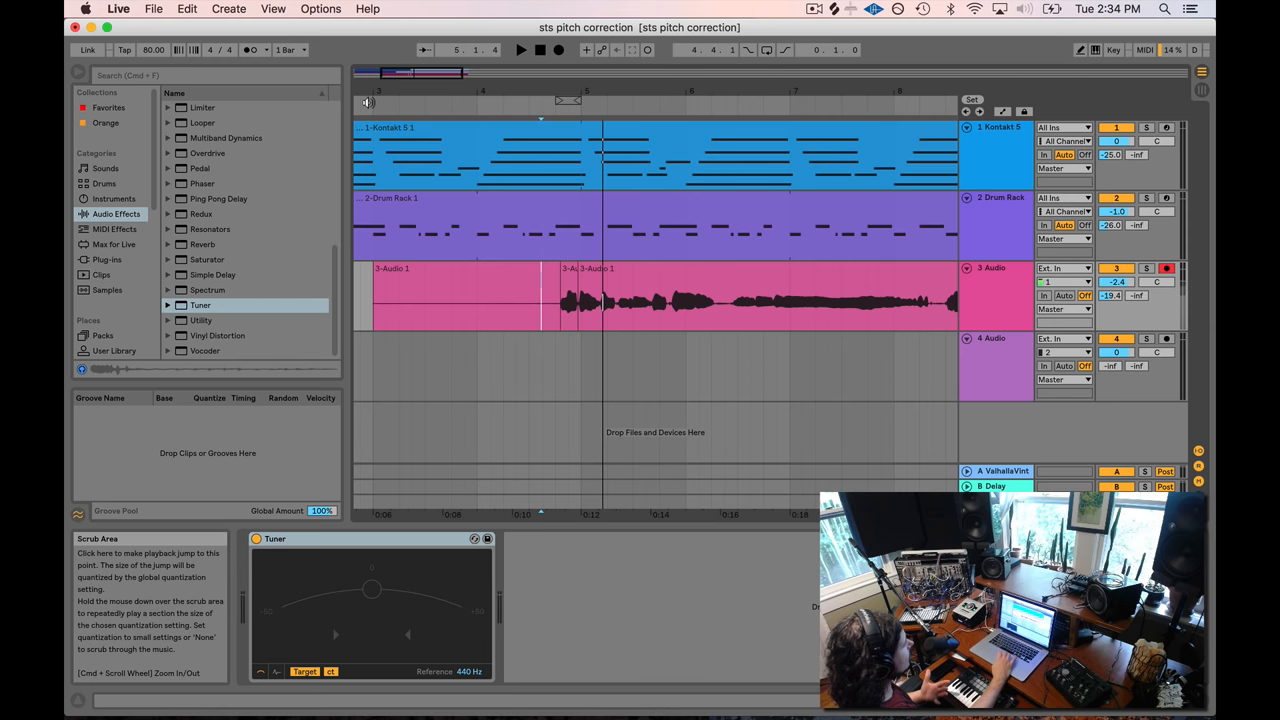
# Step: Set the play position before the phrase and select the syllable from 5.1.4 to 5.2.2
pyautogui.click(520, 50)
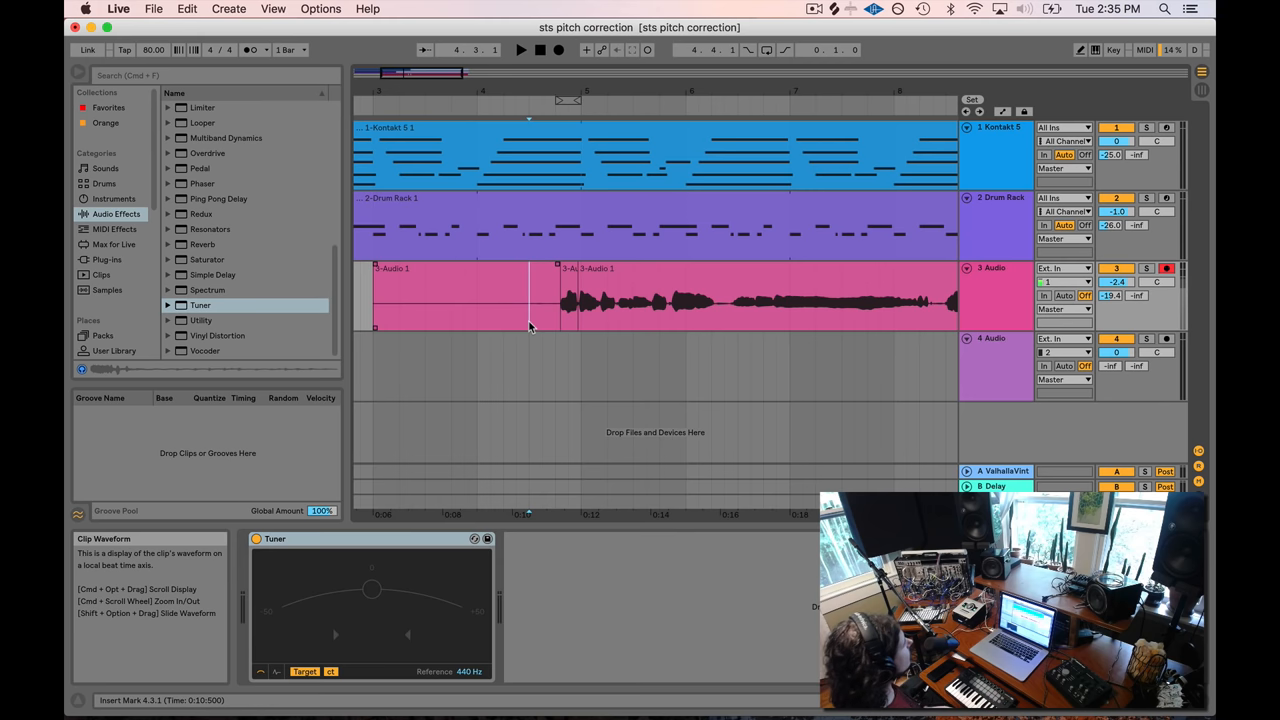
pyautogui.click(565, 295)
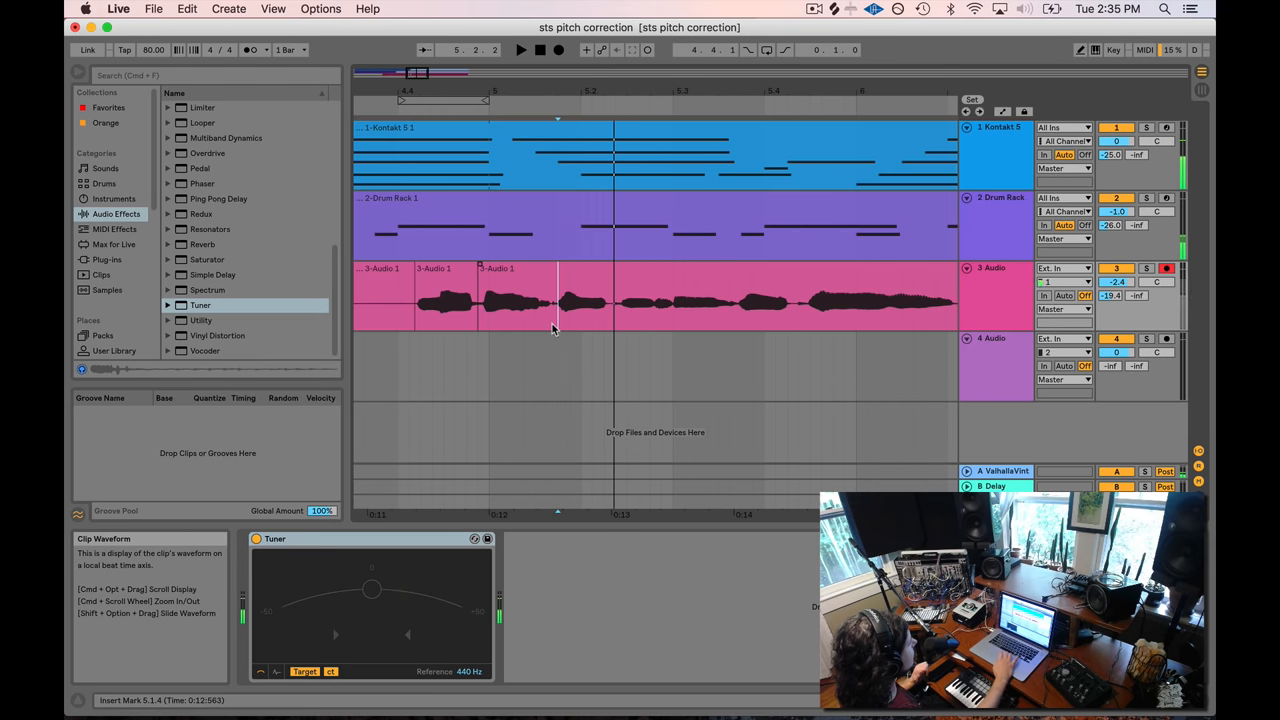
pyautogui.moveTo(555, 300); pyautogui.dragTo(605, 300)
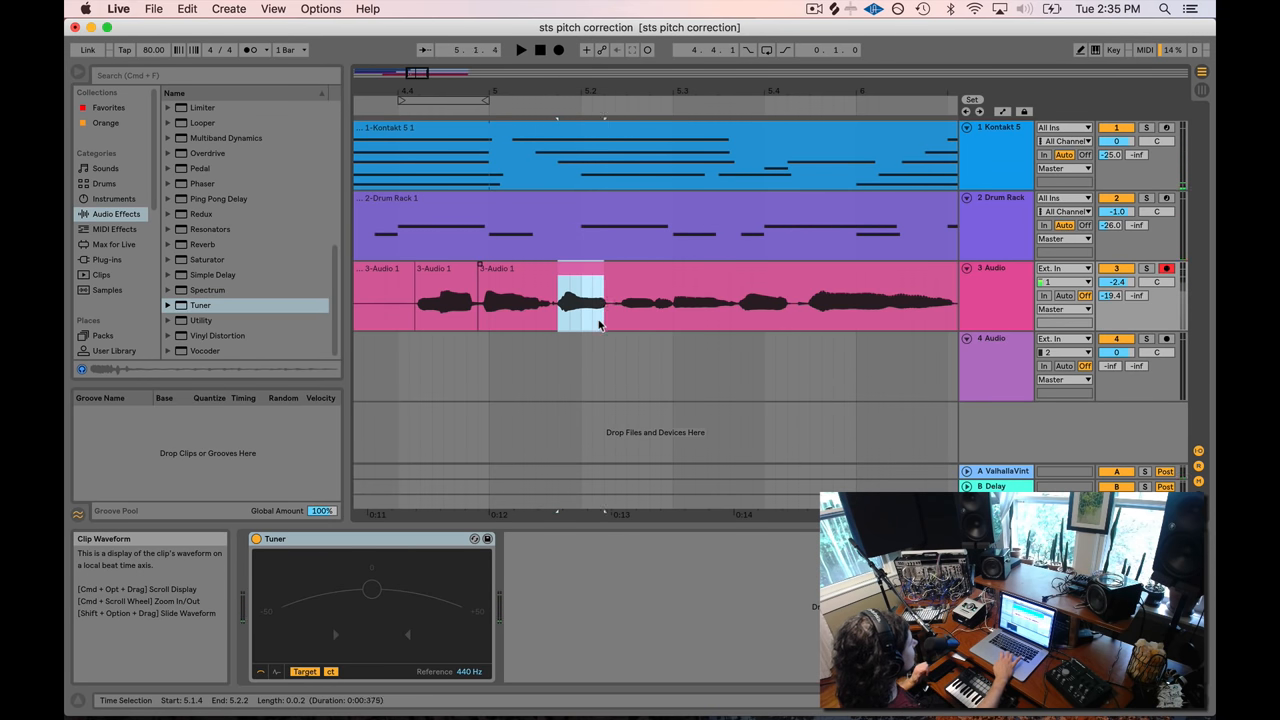
# Step: Split off the 5.1.4–5.2.2 syllable, loop over it, and open its -15 ct clip settings
pyautogui.rightClick(580, 300)
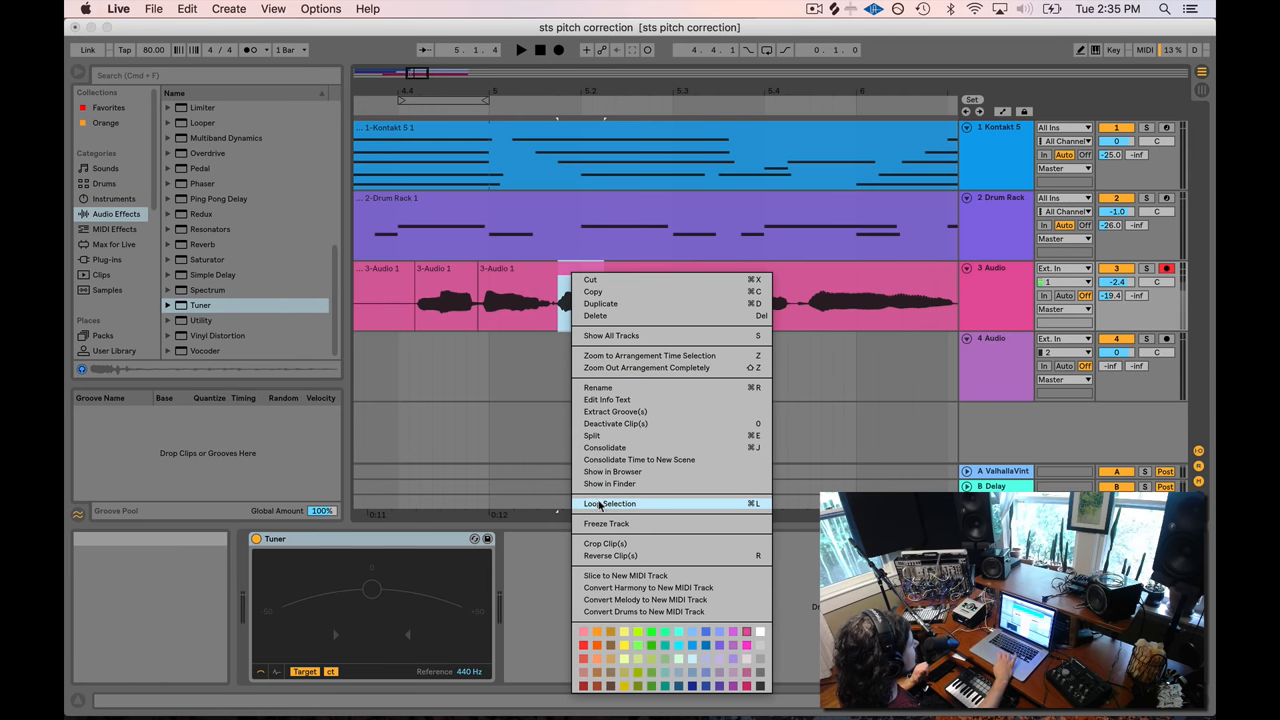
pyautogui.click(609, 503)
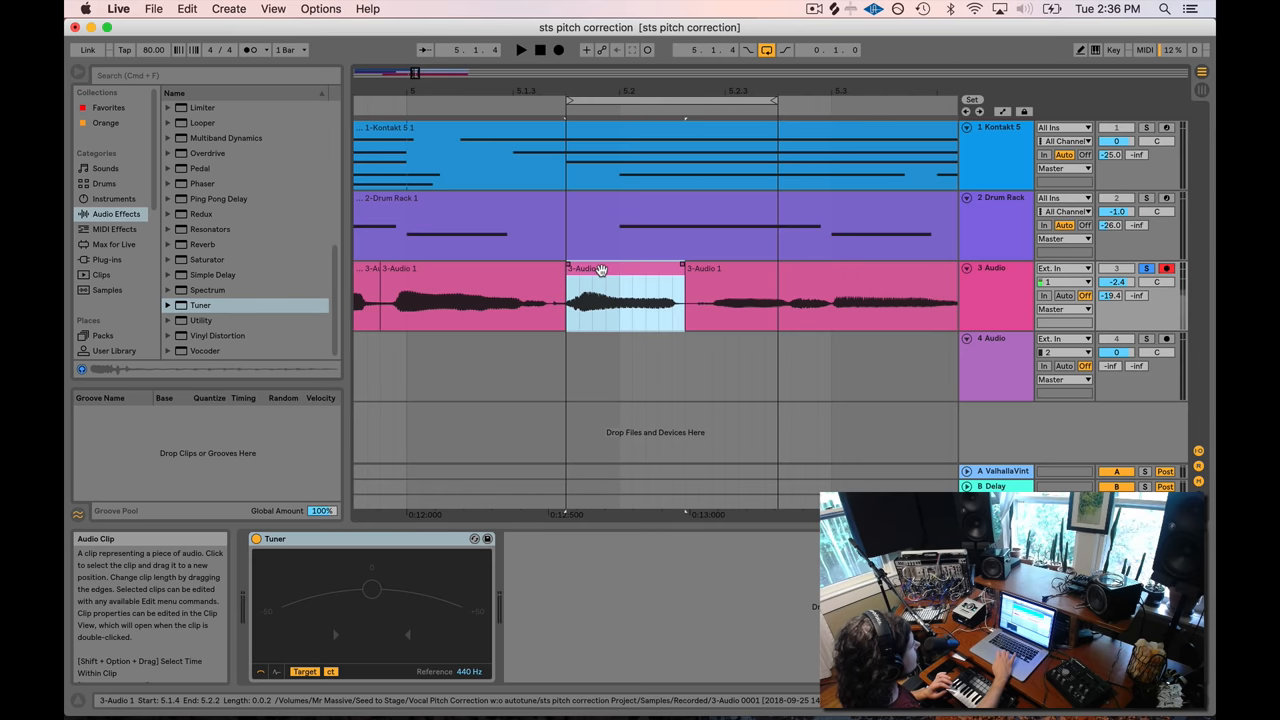
pyautogui.doubleClick(625, 297)
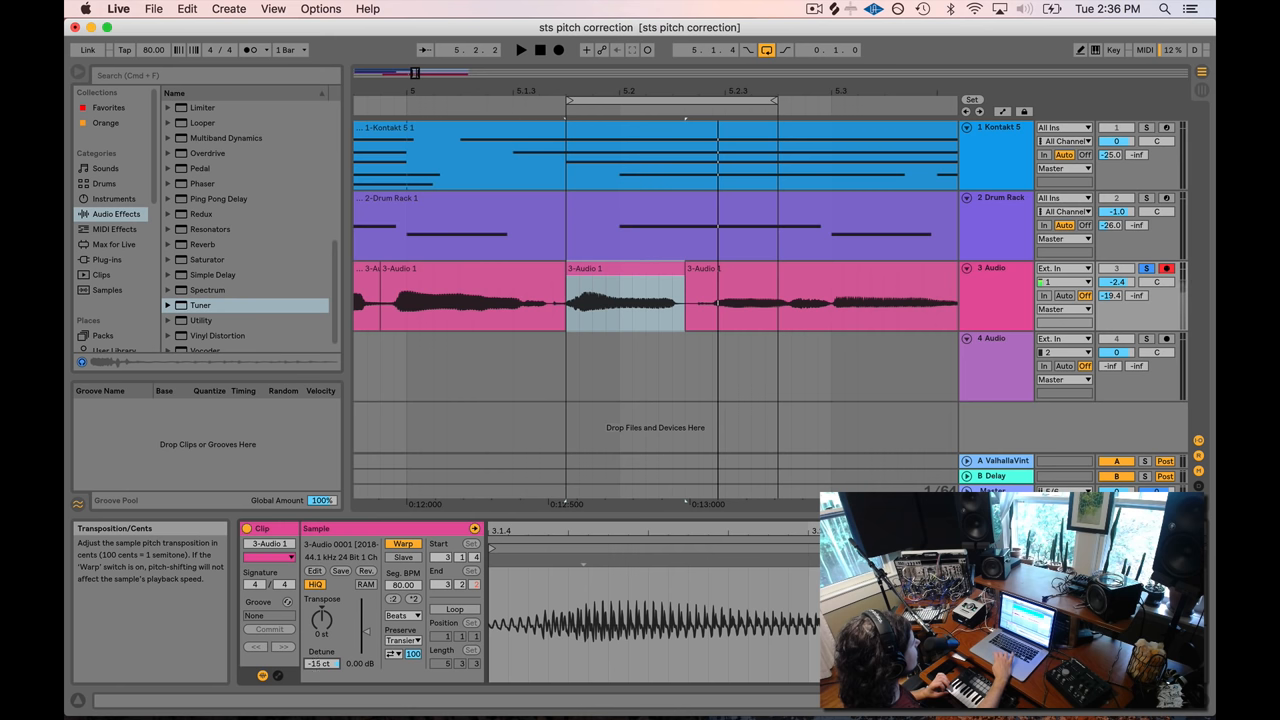
# Step: Detune the 5.1.4–5.2.2 syllable clip to -15 cents and bring the Tuner back
pyautogui.click(625, 295)
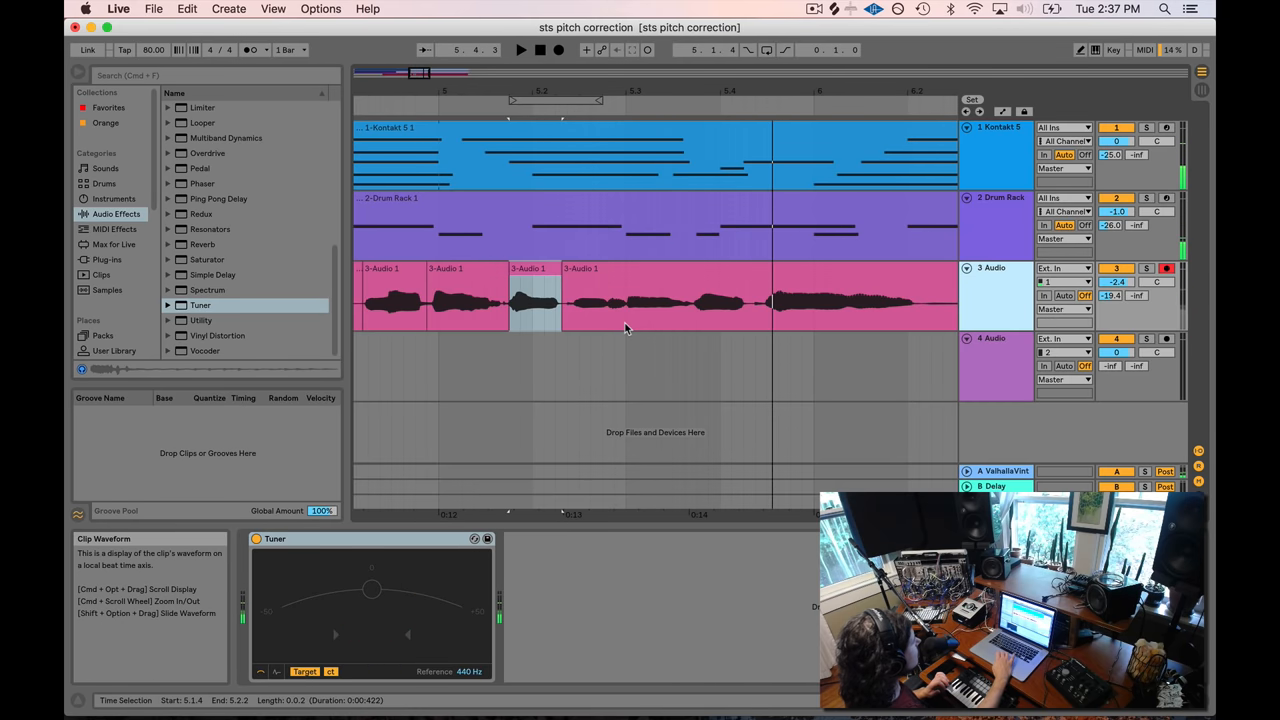
# Step: Rejoin the earlier vocal cuts and clear the current time selection
pyautogui.click(655, 300)
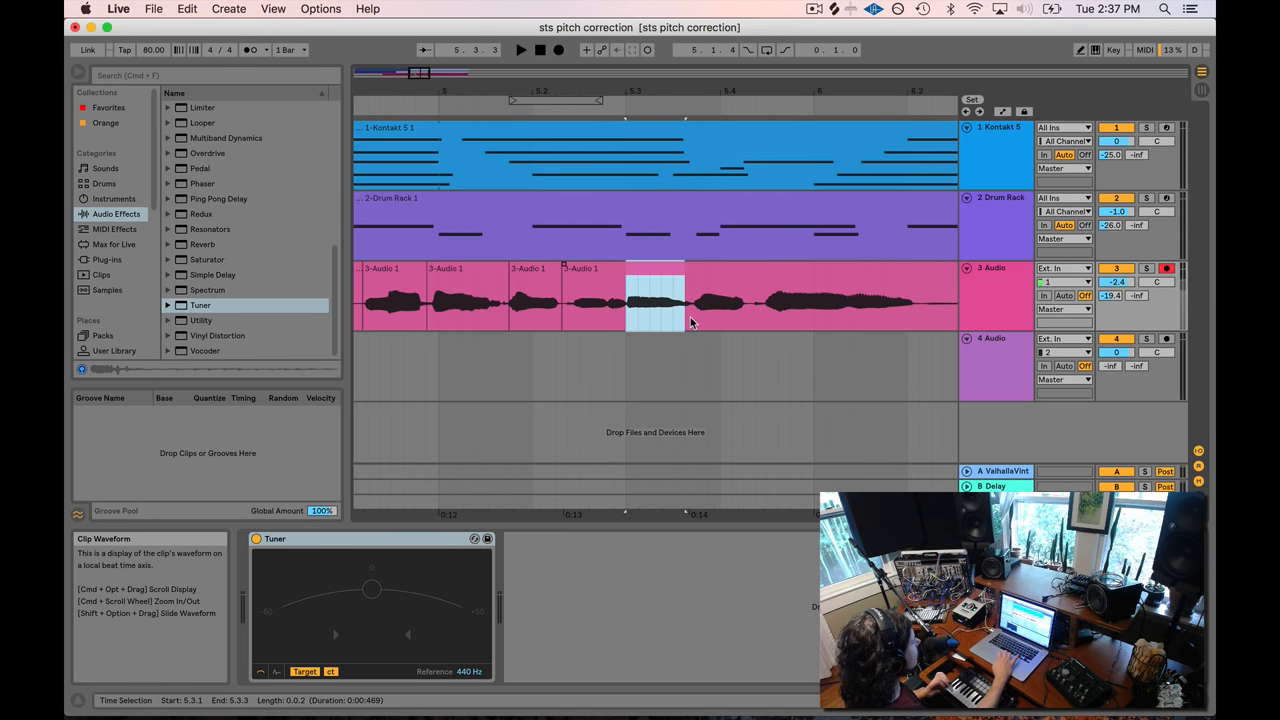
pyautogui.click(519, 50)
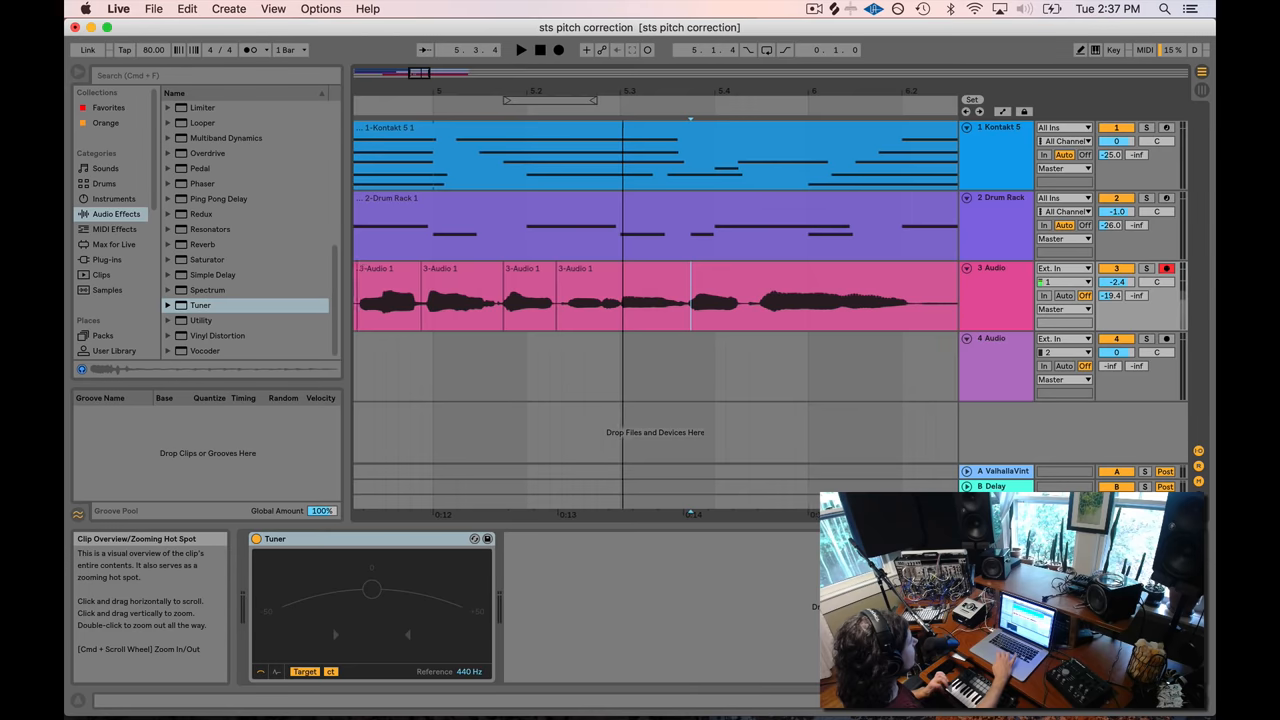
pyautogui.moveTo(570, 295); pyautogui.dragTo(640, 295)
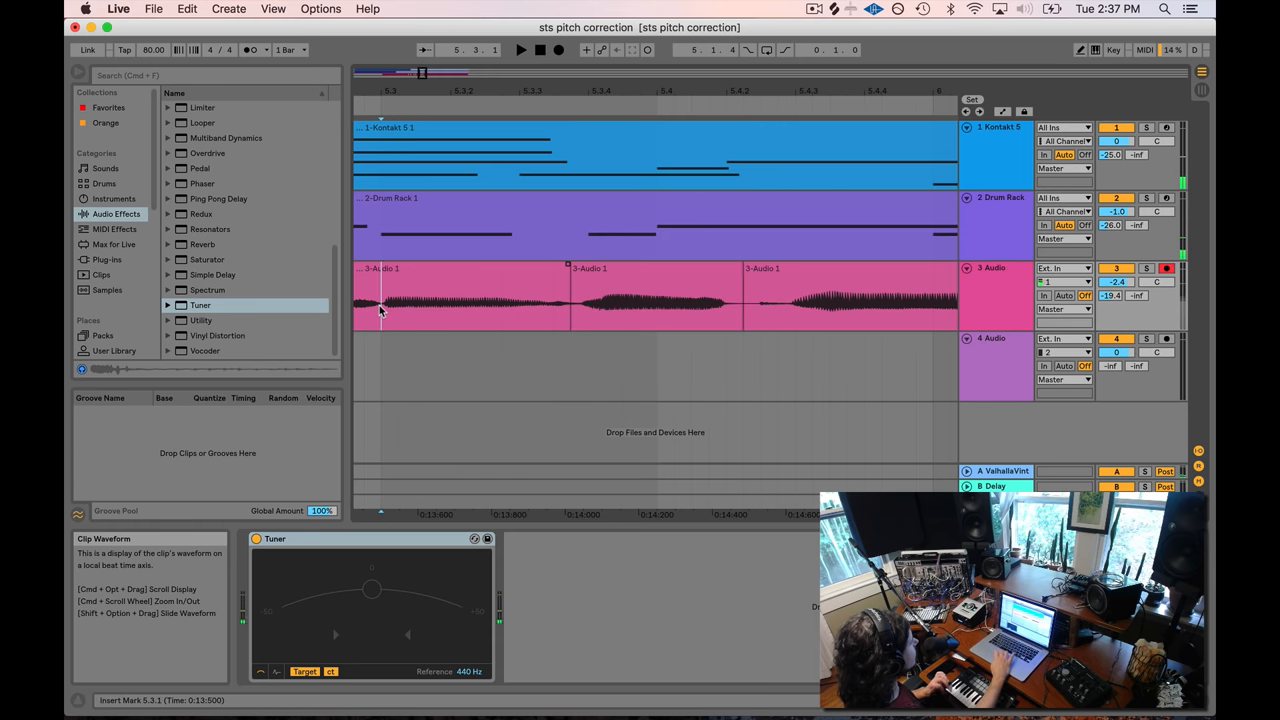
pyautogui.click(655, 295)
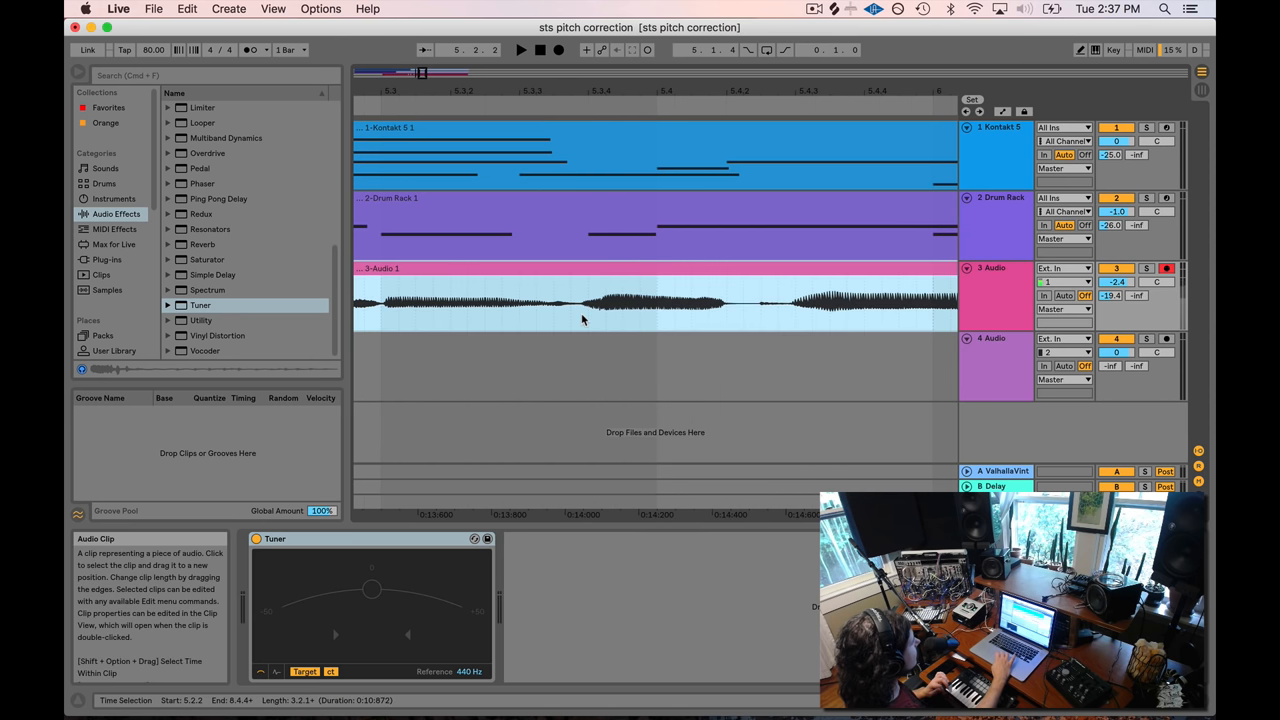
pyautogui.rightClick(583, 319)
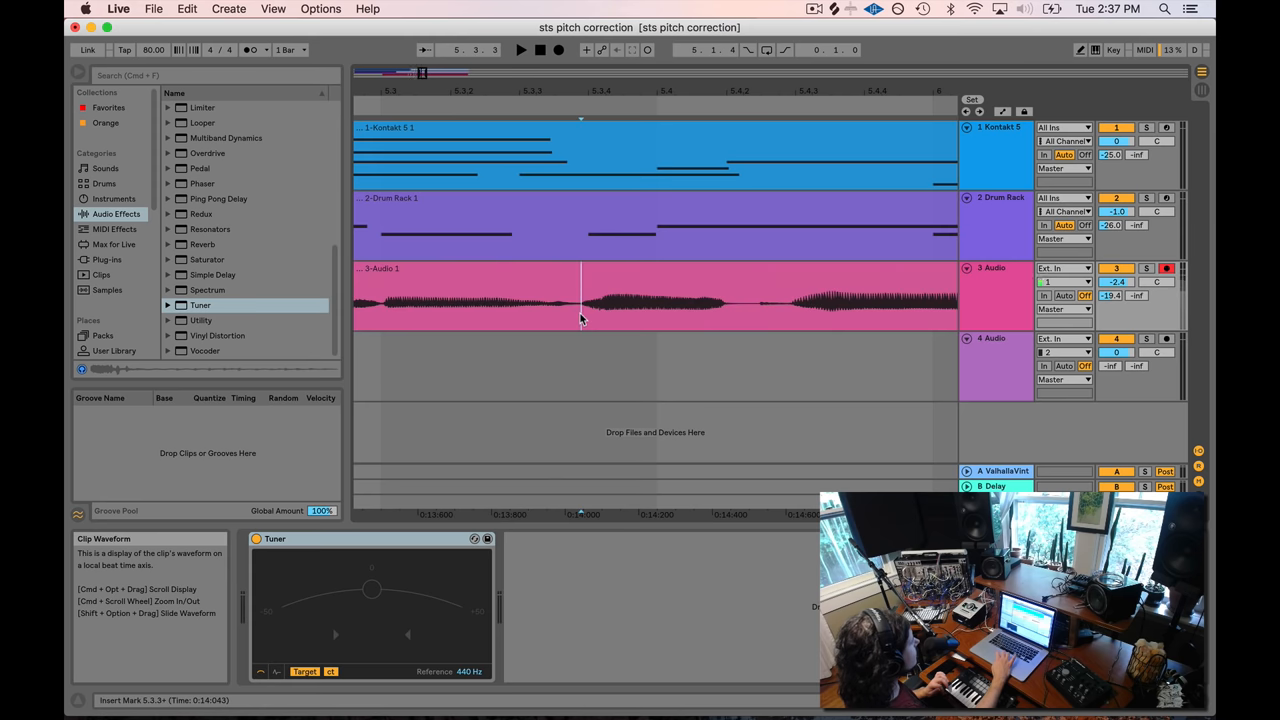
# Step: Split out the 5.3.3–5.4.2 vocal stretch and play back from before the middle piece
pyautogui.moveTo(580, 300); pyautogui.dragTo(735, 300)
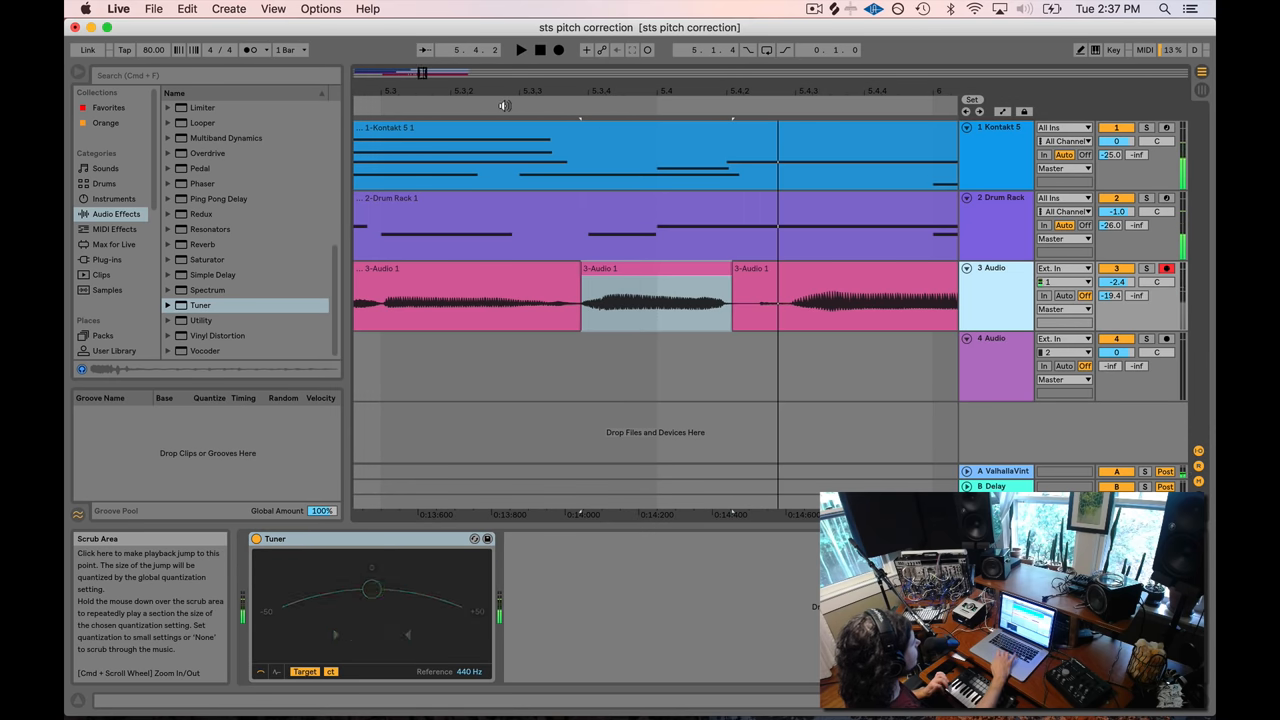
pyautogui.click(662, 297)
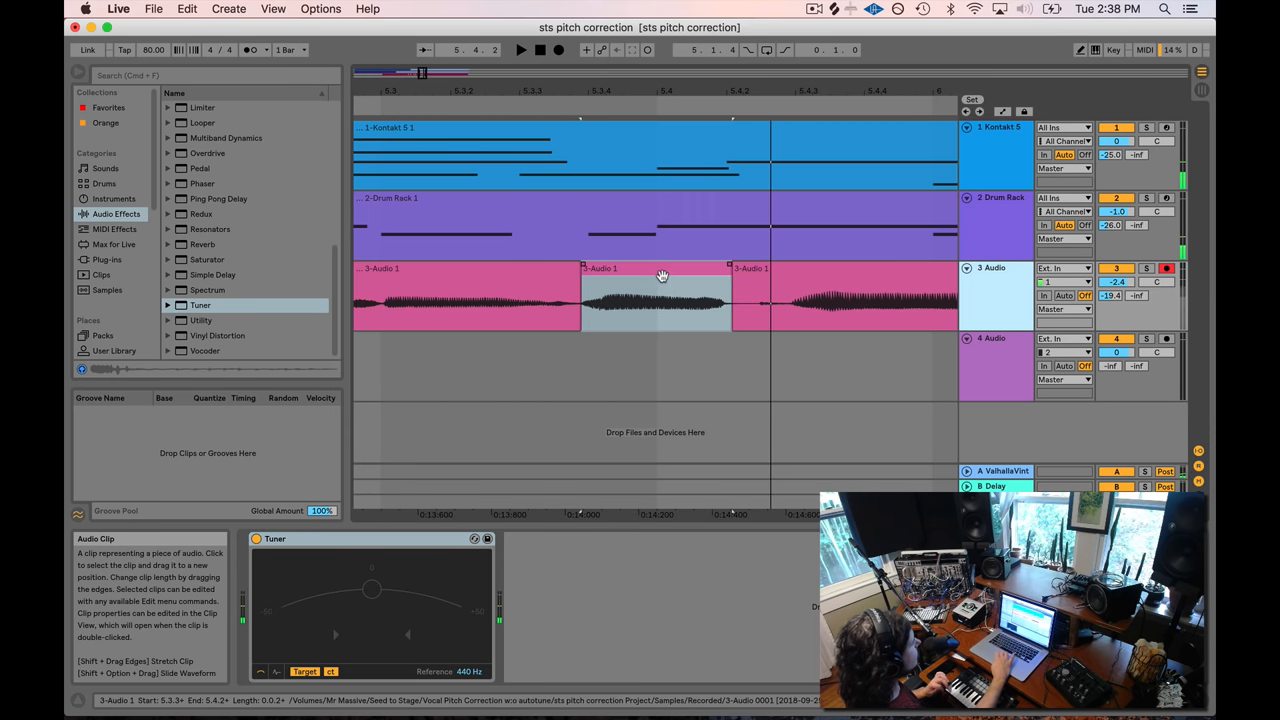
pyautogui.doubleClick(655, 300)
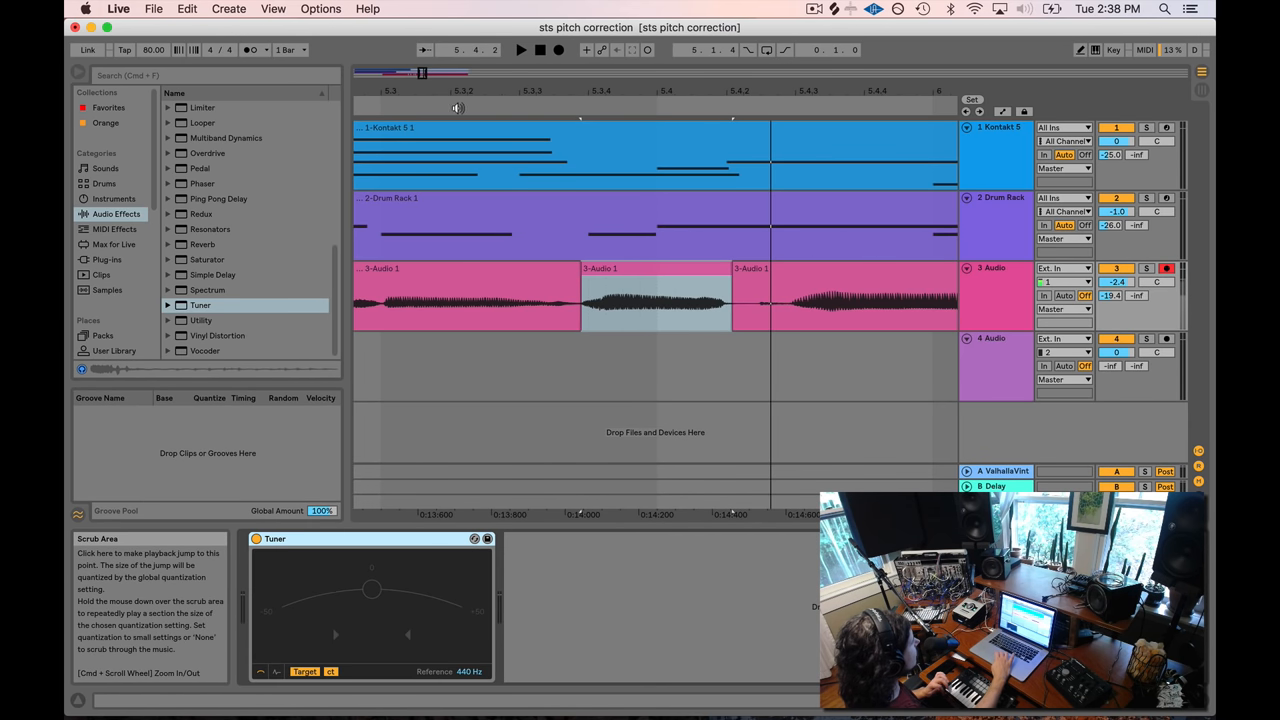
pyautogui.click(630, 295)
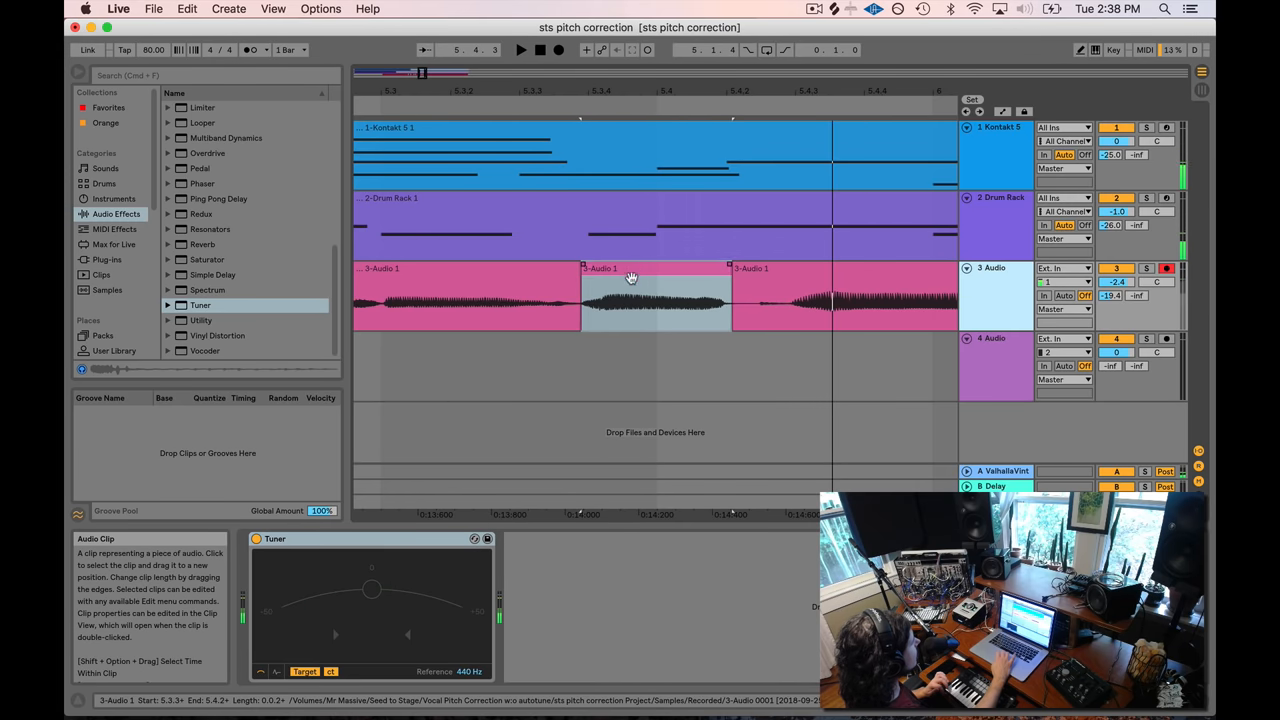
# Step: Give the 5.3.3–5.4.2 piece a -24 cent detune and Complex warp mode
pyautogui.doubleClick(630, 300)
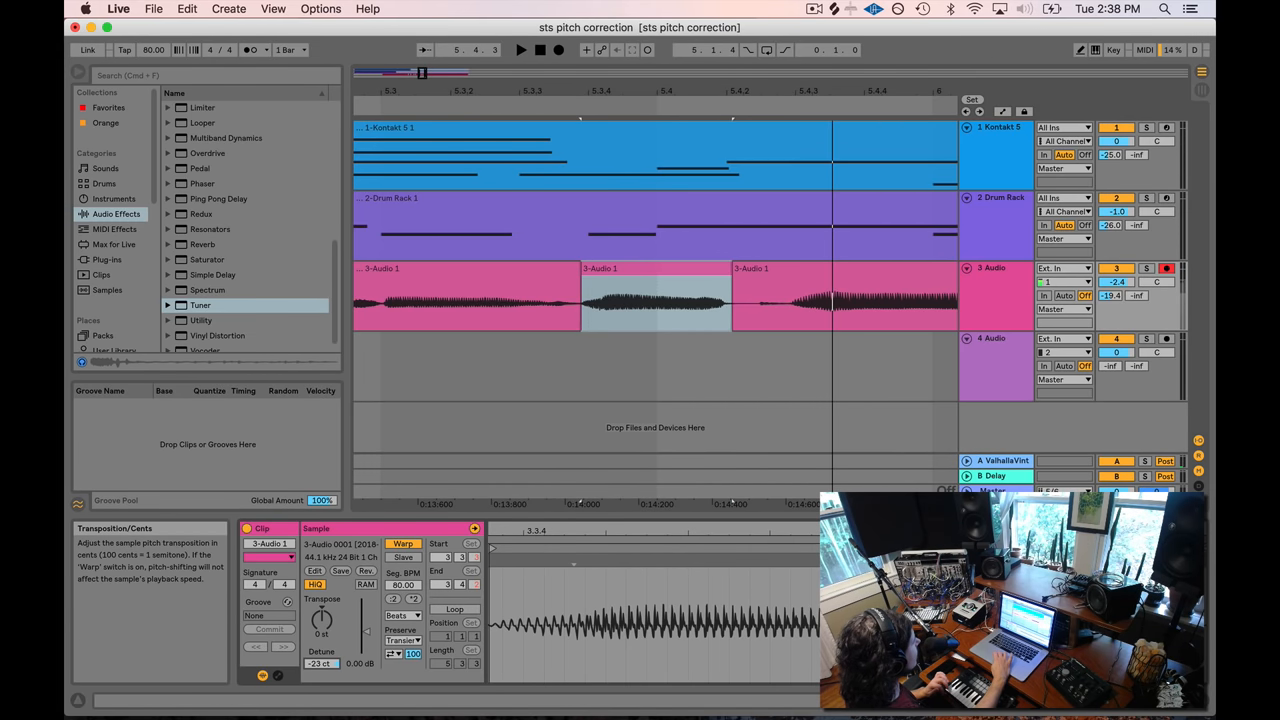
pyautogui.click(403, 615)
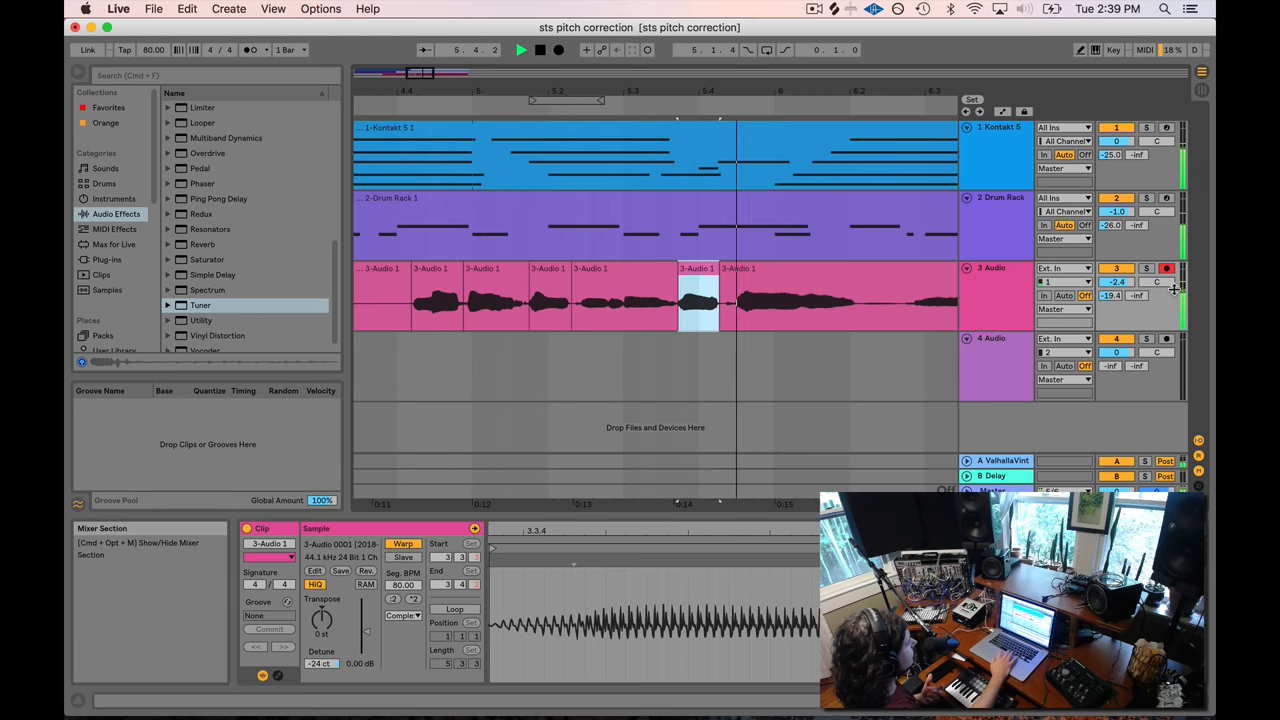
# Step: Return to the Tuner, scroll to the later phrase, and place a marker at 6.1.2
pyautogui.click(996, 267)
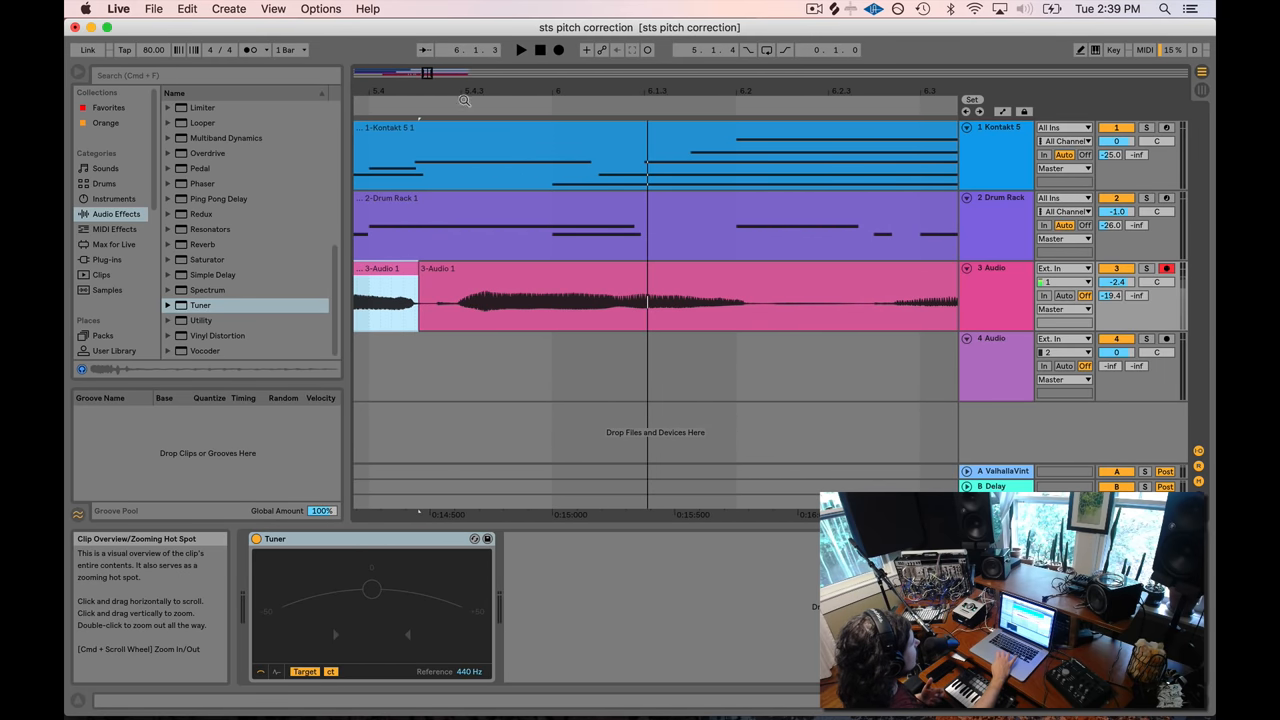
pyautogui.click(624, 305)
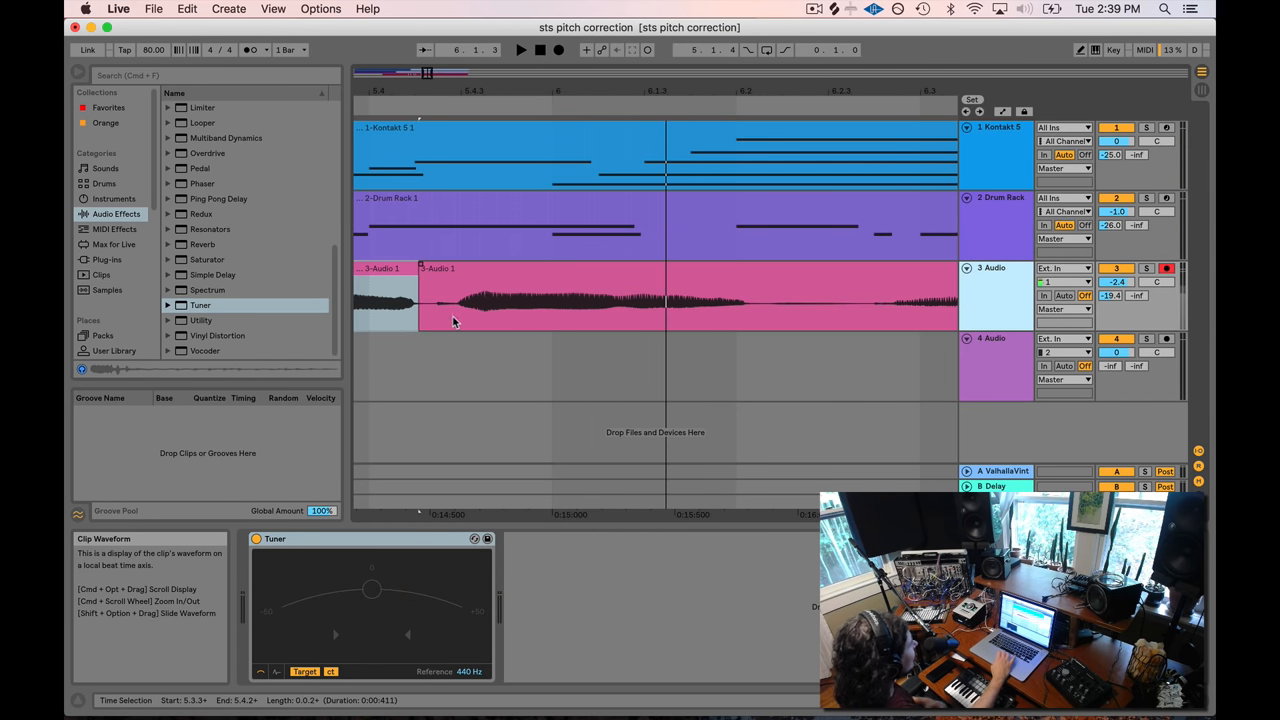
pyautogui.click(455, 300)
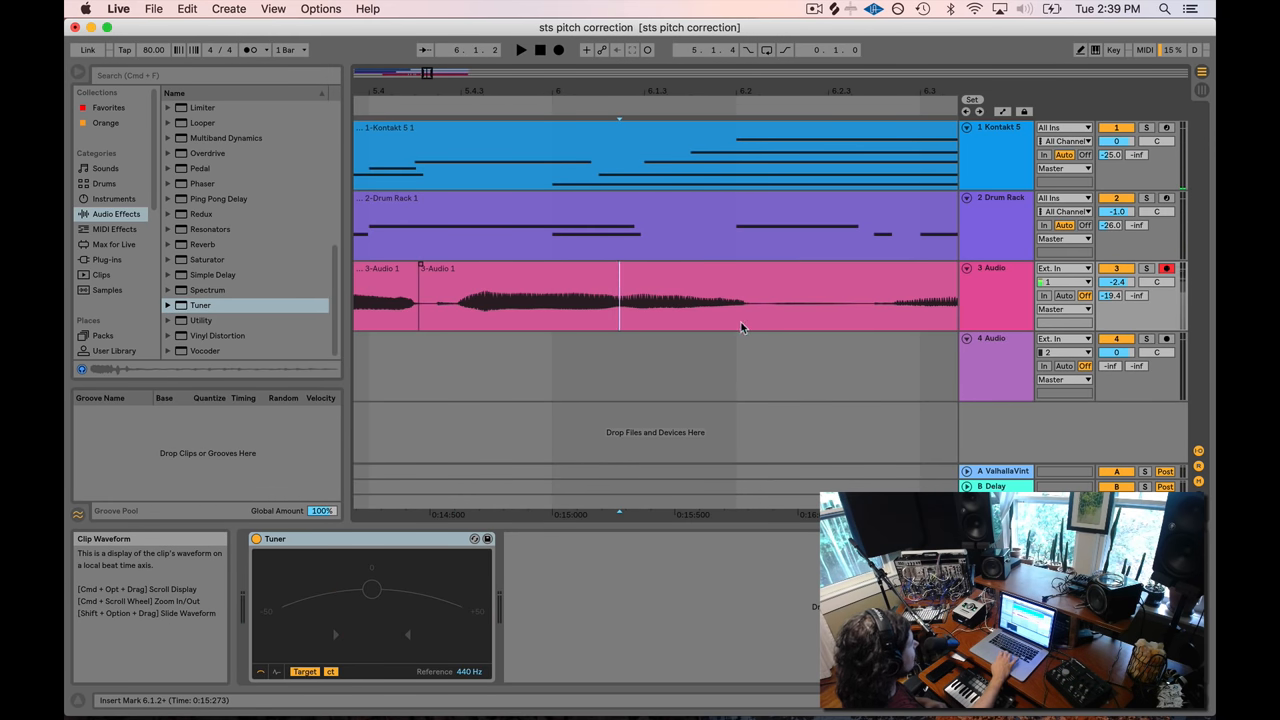
pyautogui.moveTo(365, 593)
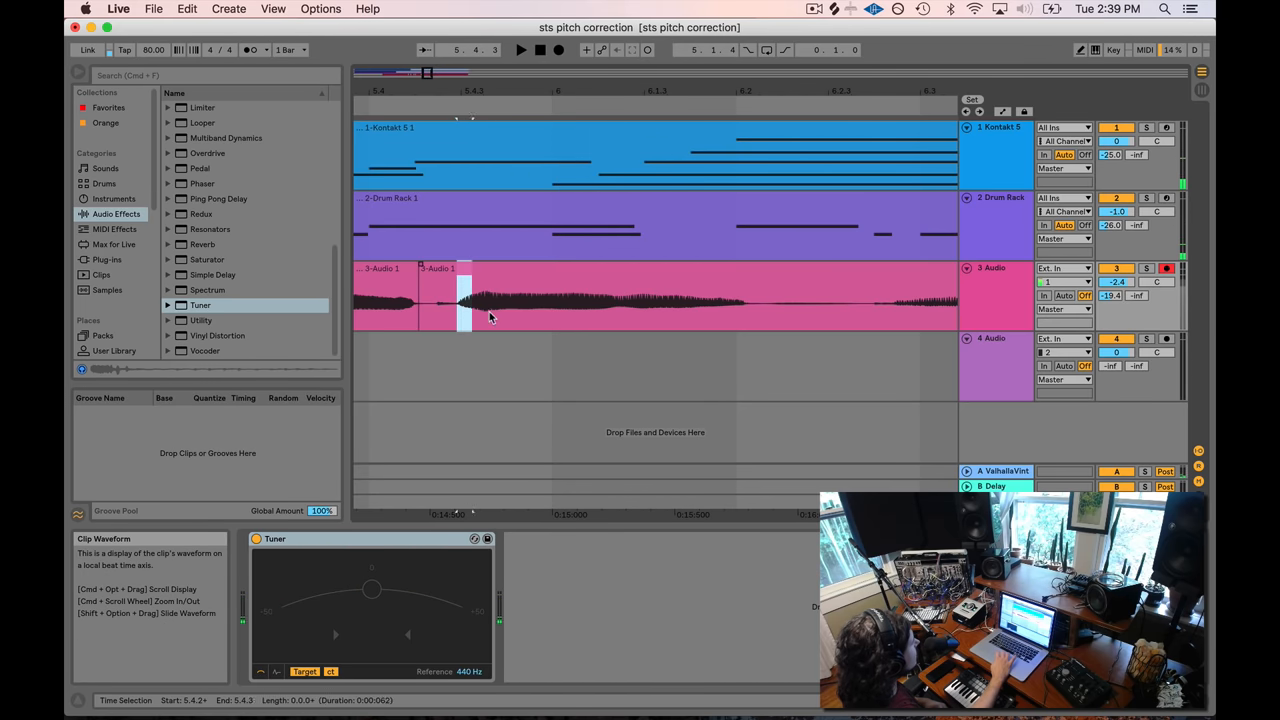
# Step: Split out the sustained note from 5.4.2 to 6.1.2 and detune it -15 cents in Complex
pyautogui.moveTo(465, 300); pyautogui.dragTo(617, 300)
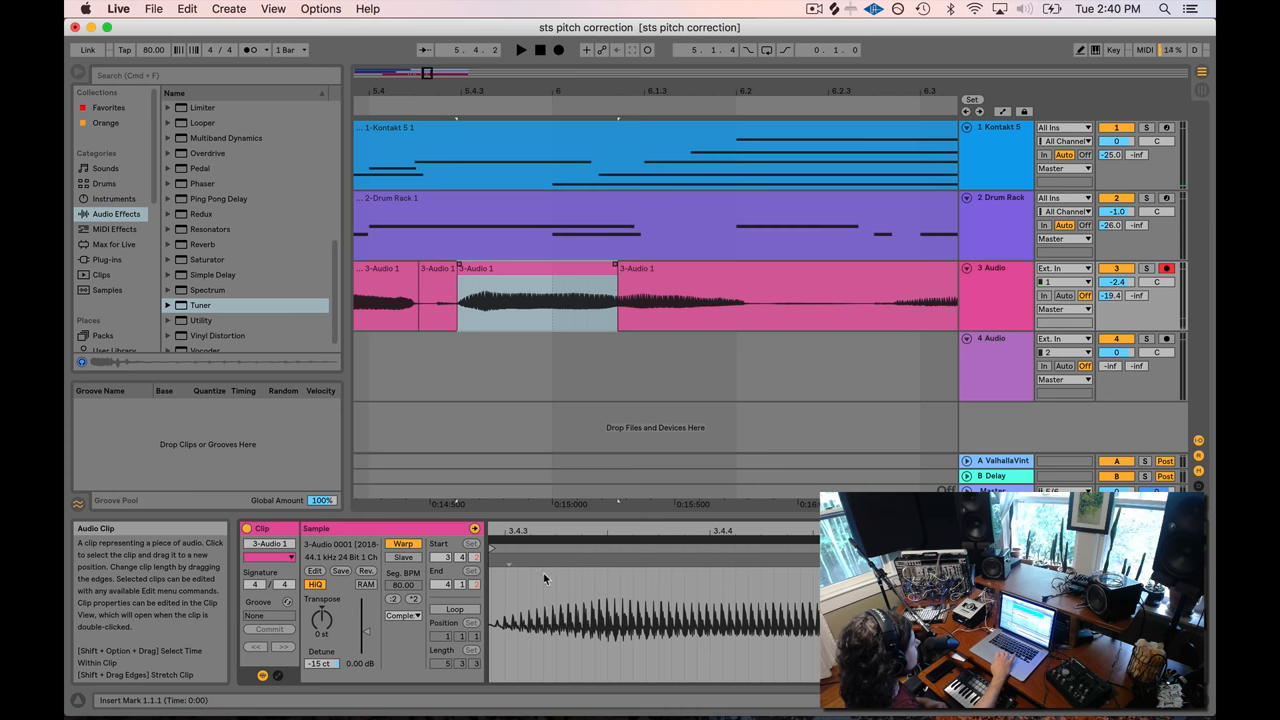
pyautogui.click(402, 615)
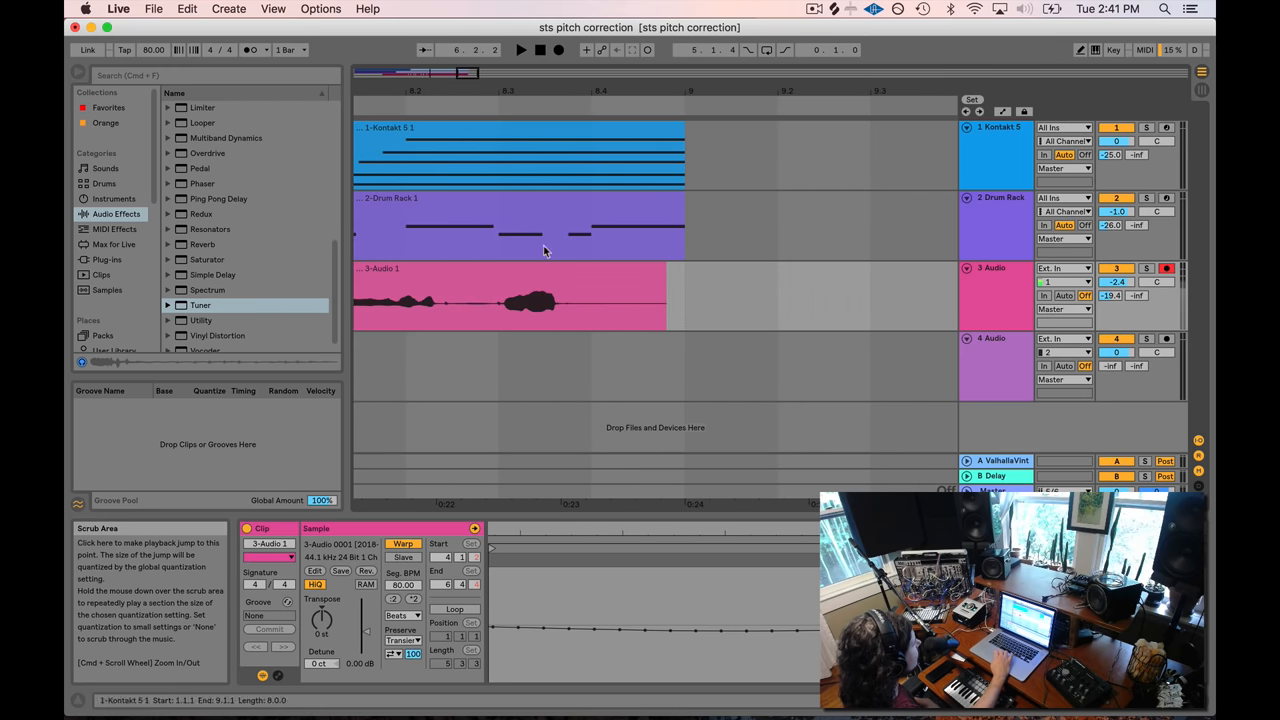
# Step: Split out the final note around bar 8.3, detuned +30 cents with Complex warp
pyautogui.click(510, 295)
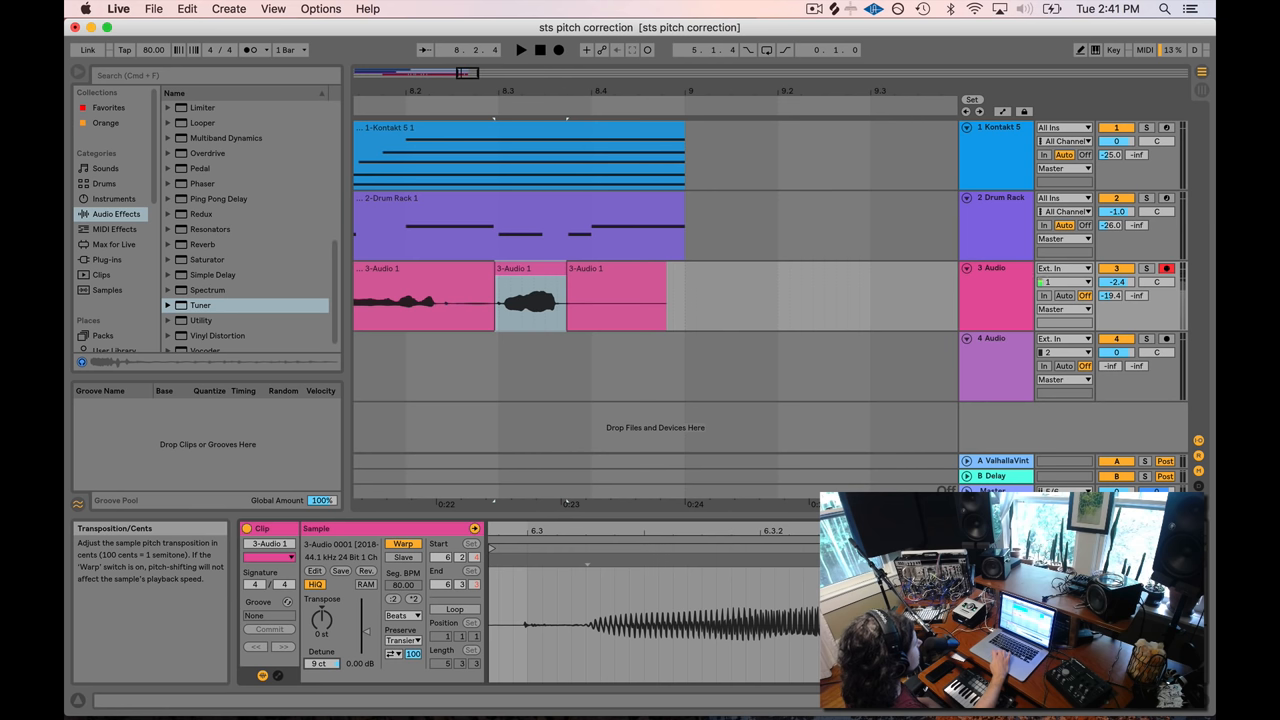
pyautogui.click(404, 615)
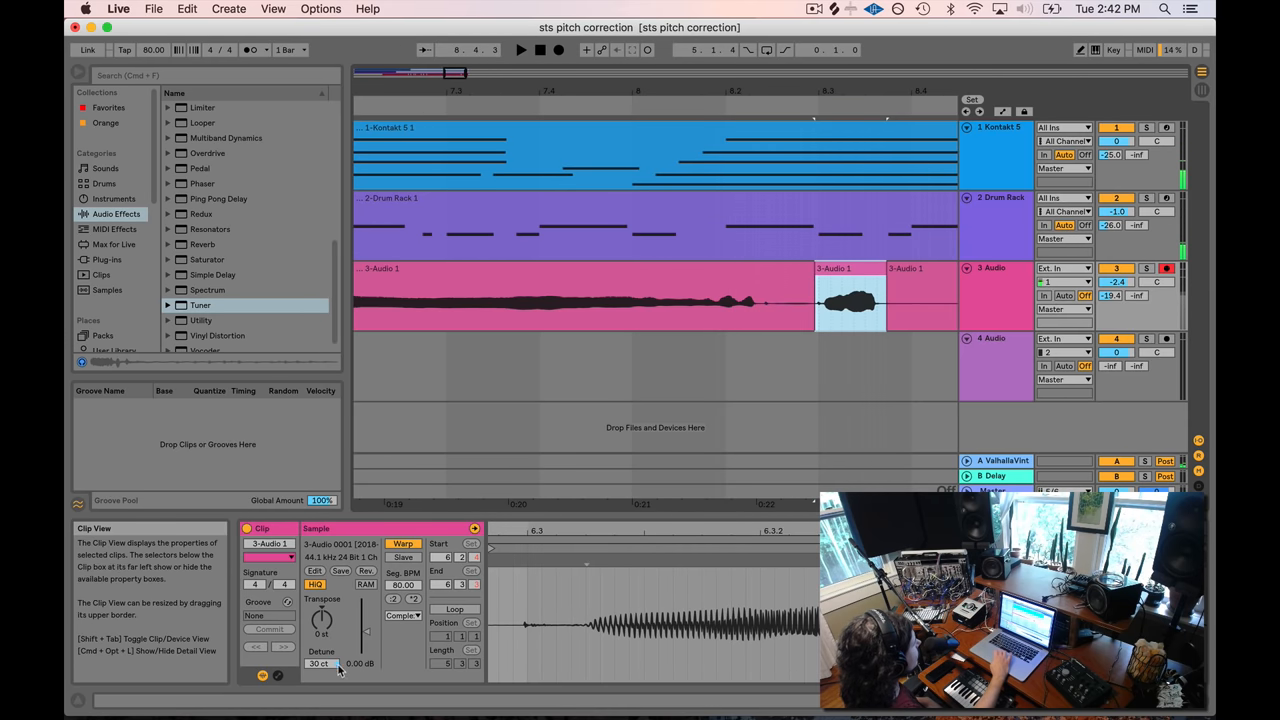
# Step: Ease the final note's detune to 20 cents and replay from just before it
pyautogui.click(319, 663)
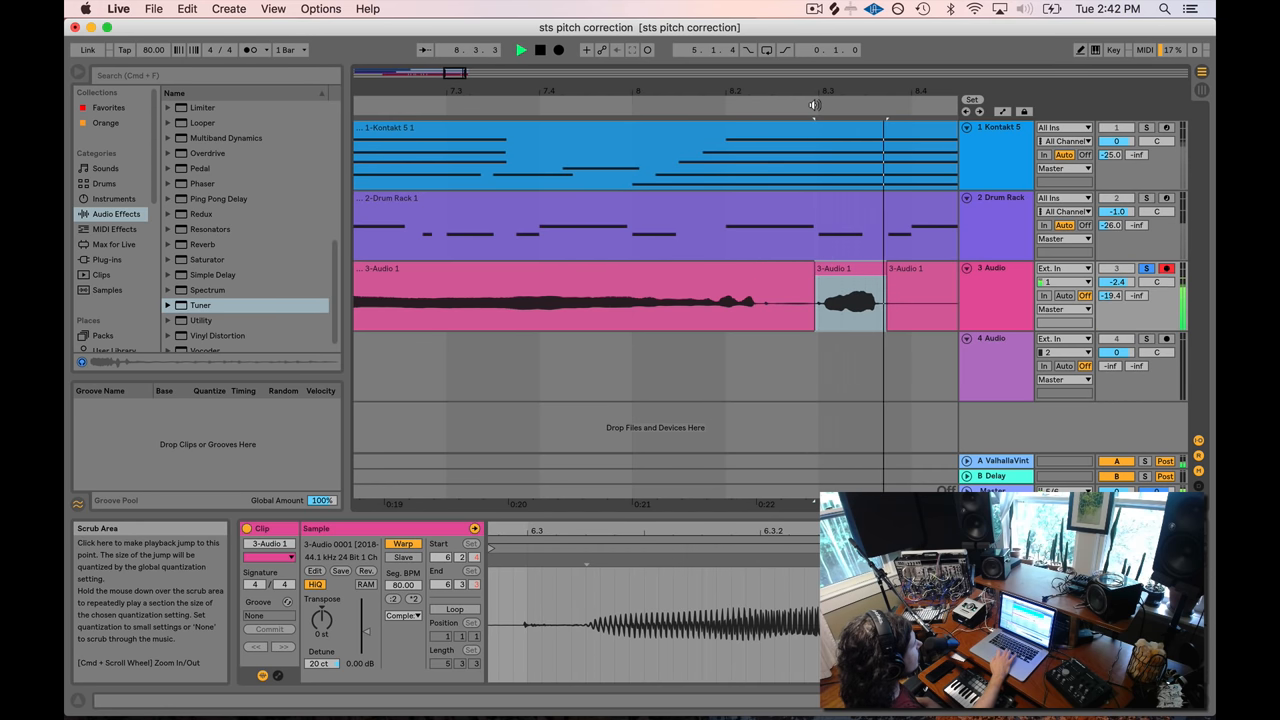
pyautogui.click(401, 615)
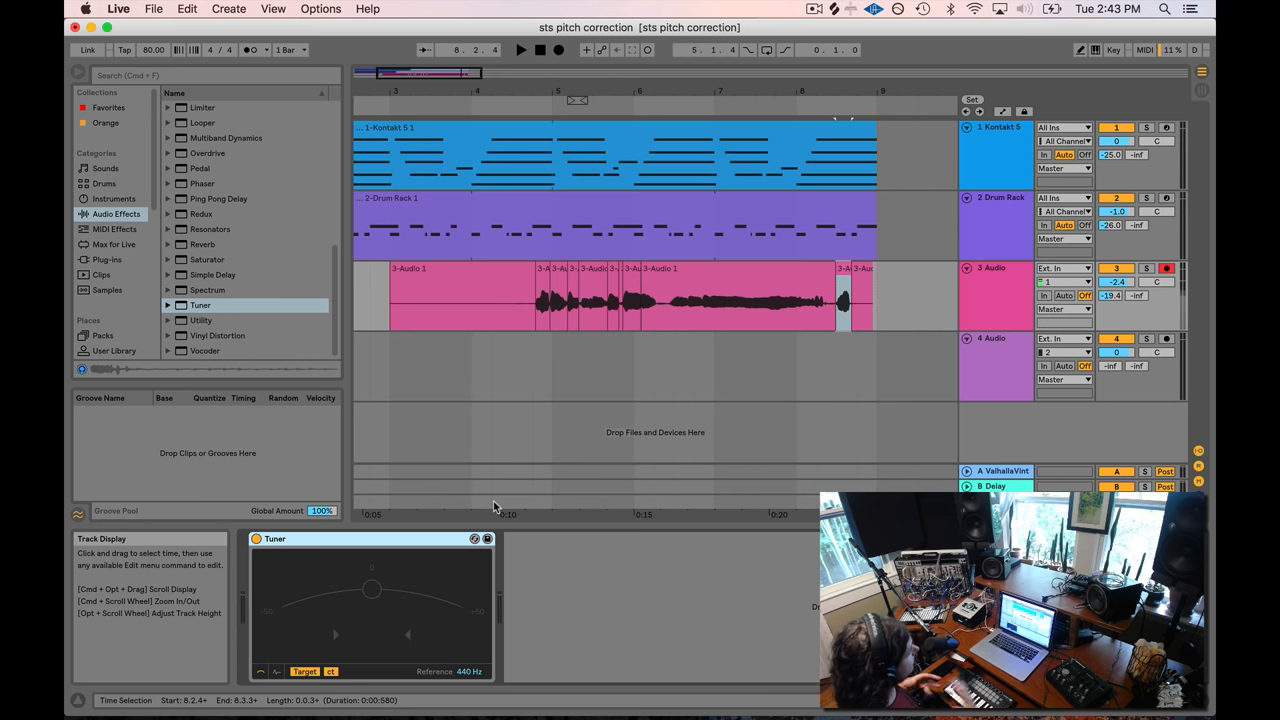
pyautogui.moveTo(480, 320)
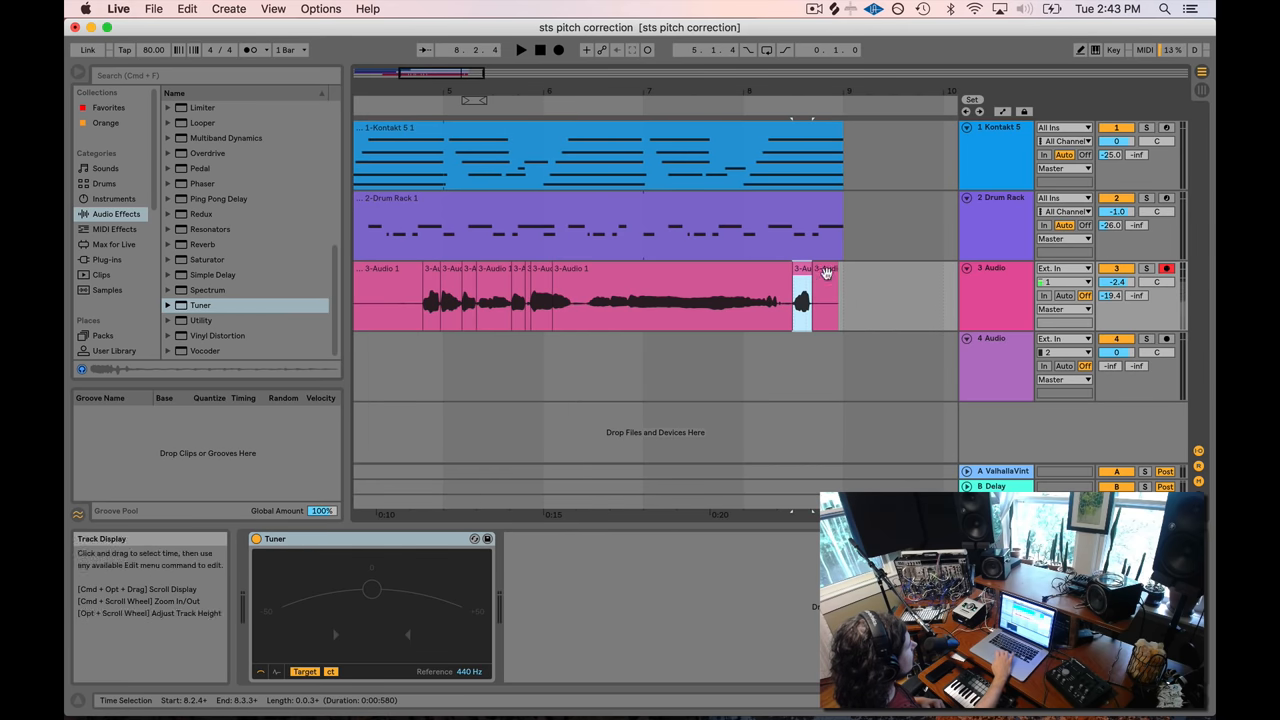
# Step: Select the long 6.1.2–8.2.4 vocal piece to show its Tones warp clip settings
pyautogui.click(802, 300)
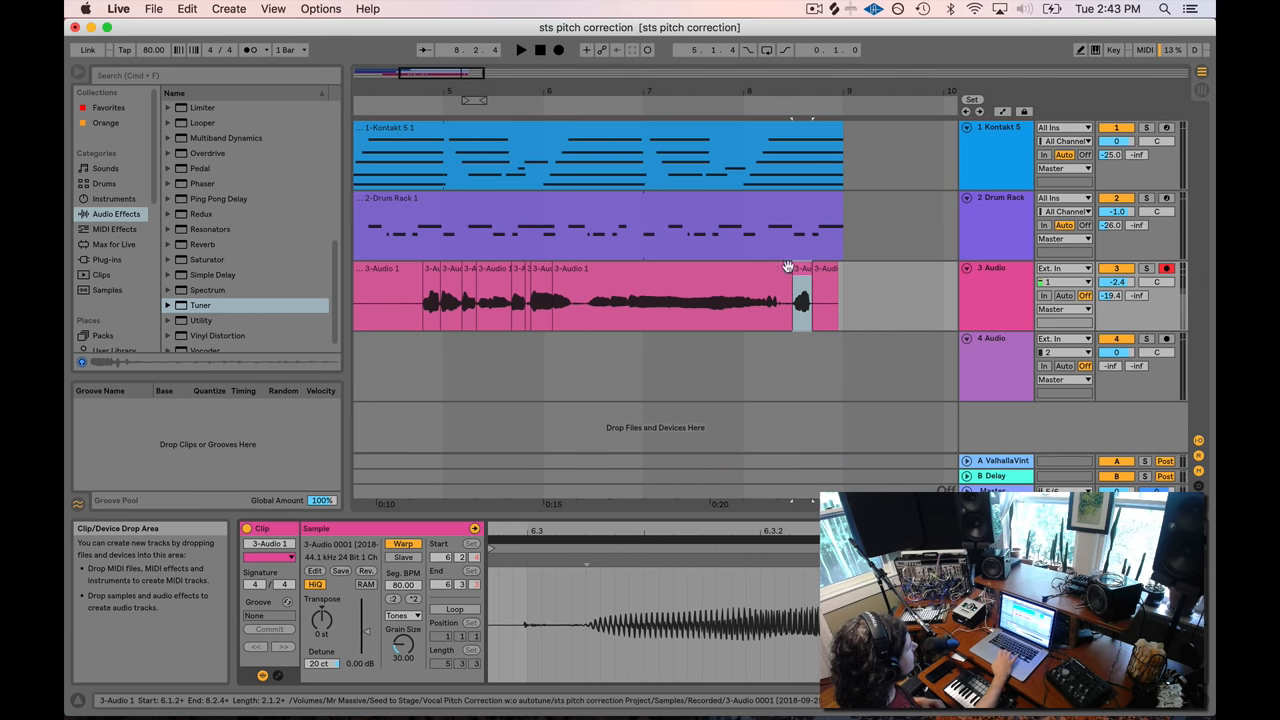